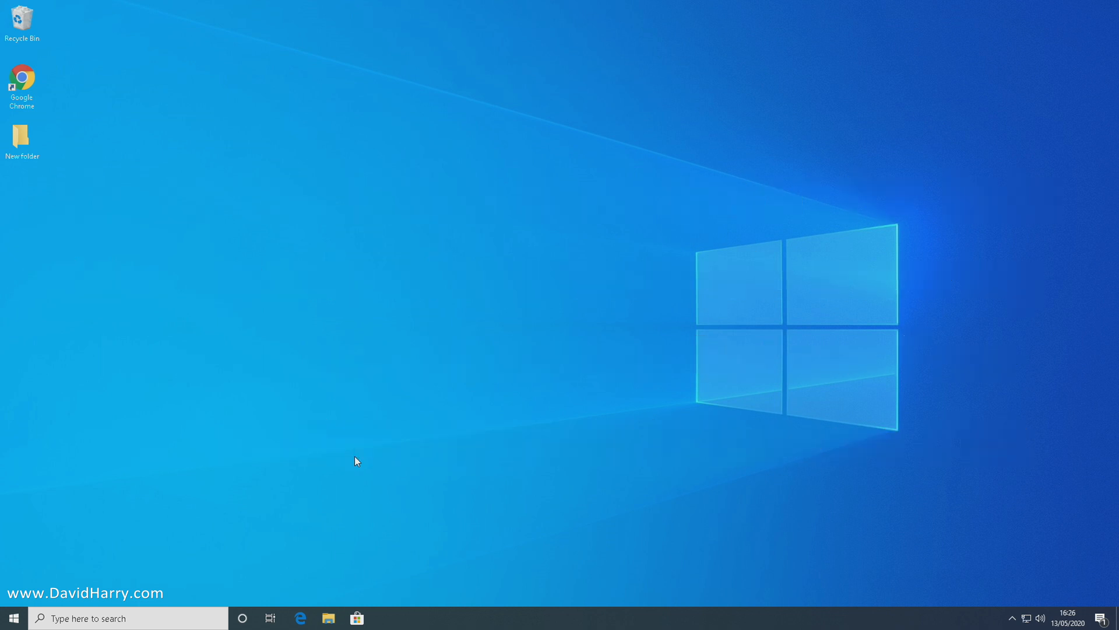
{"action": "mouse_move", "coordinate": [154, 236]}
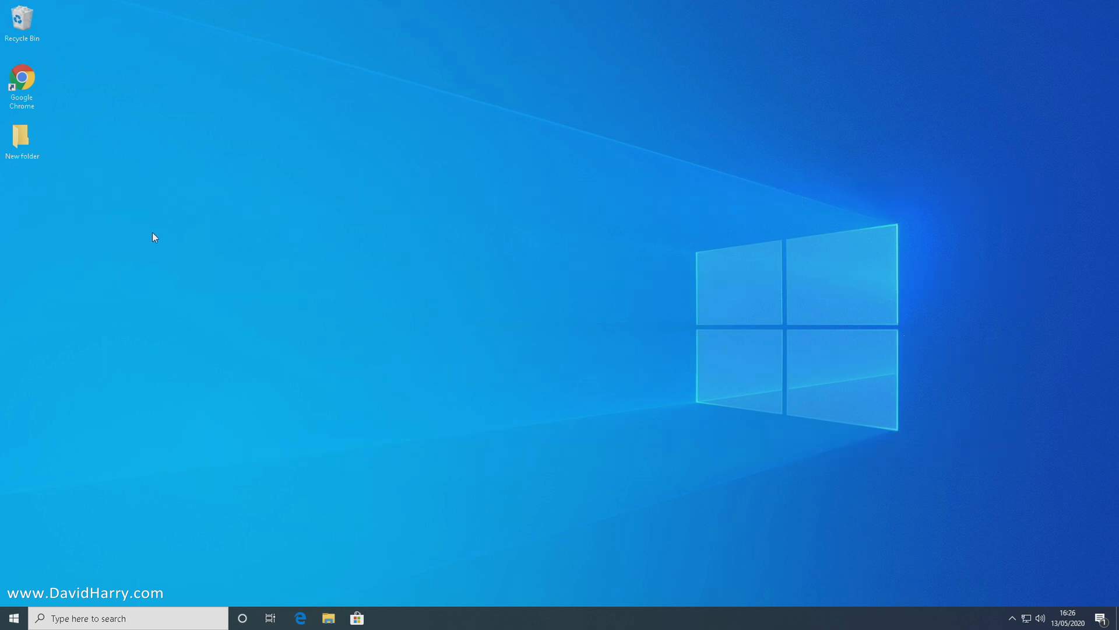
{"action": "mouse_move", "coordinate": [55, 181]}
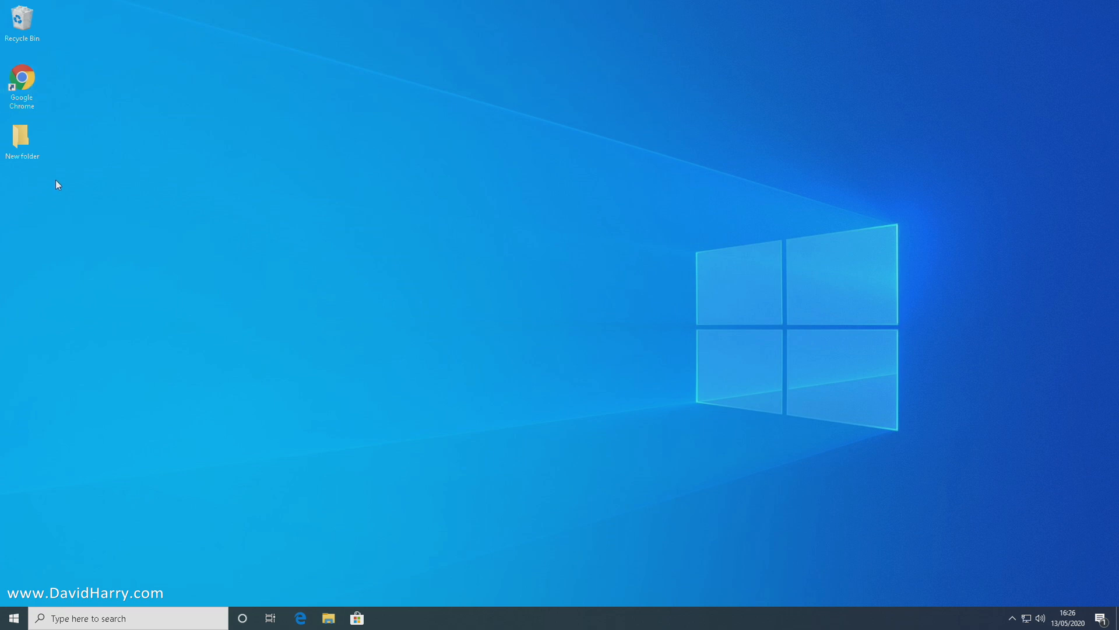
Launch Google Chrome and load phoenixos.com from the address-bar suggestion
{"action": "double_click", "coordinate": [23, 76]}
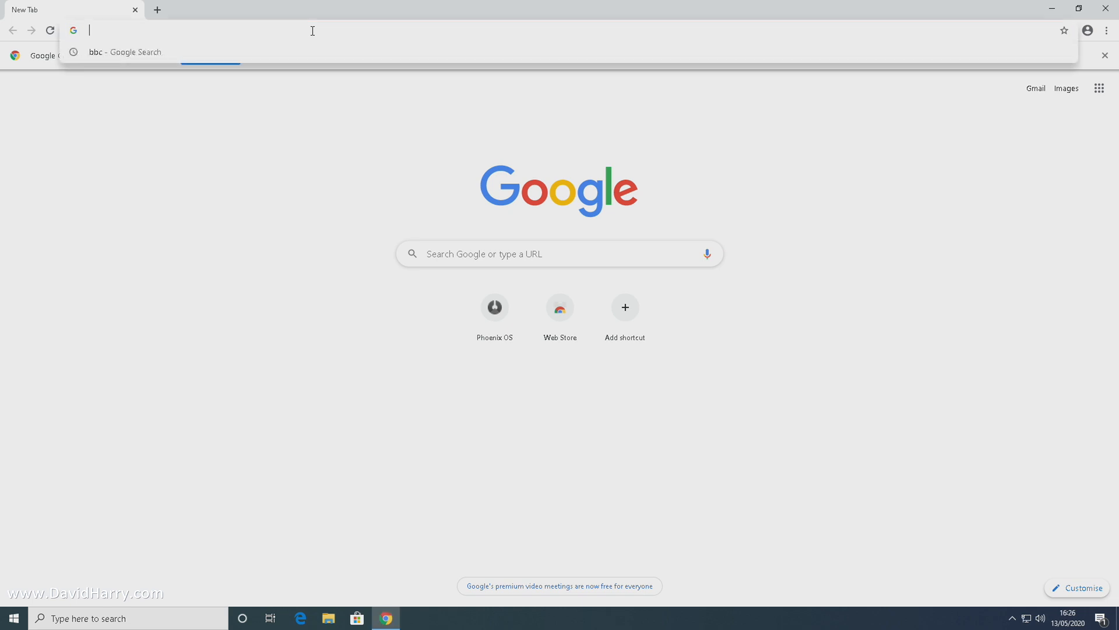
{"action": "type", "text": "phoenixos.com"}
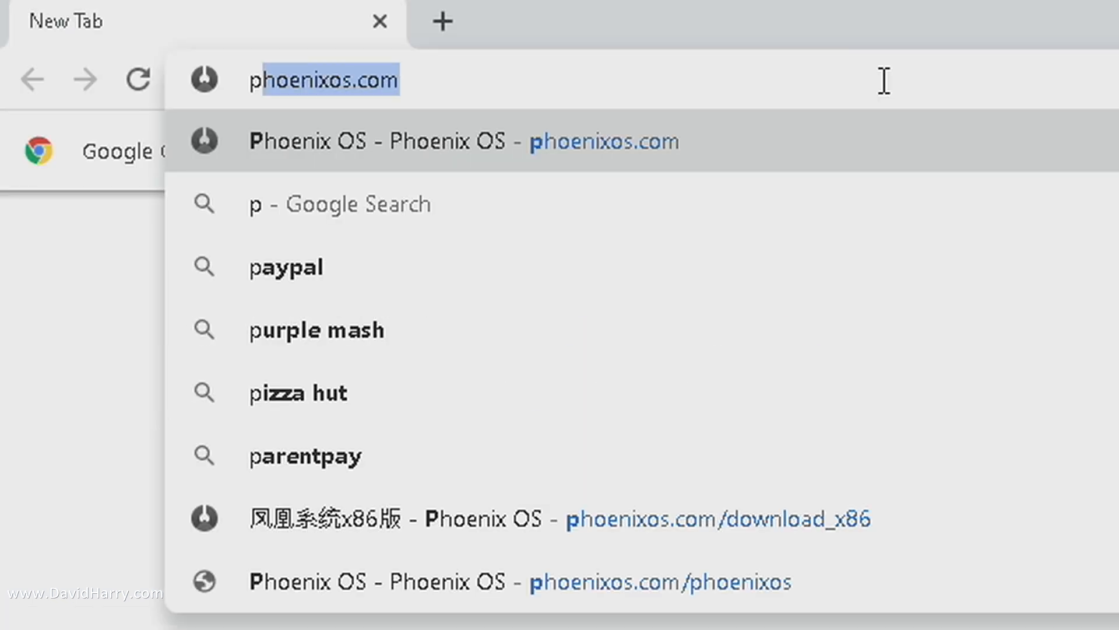
{"action": "type", "text": "phoenixos.com"}
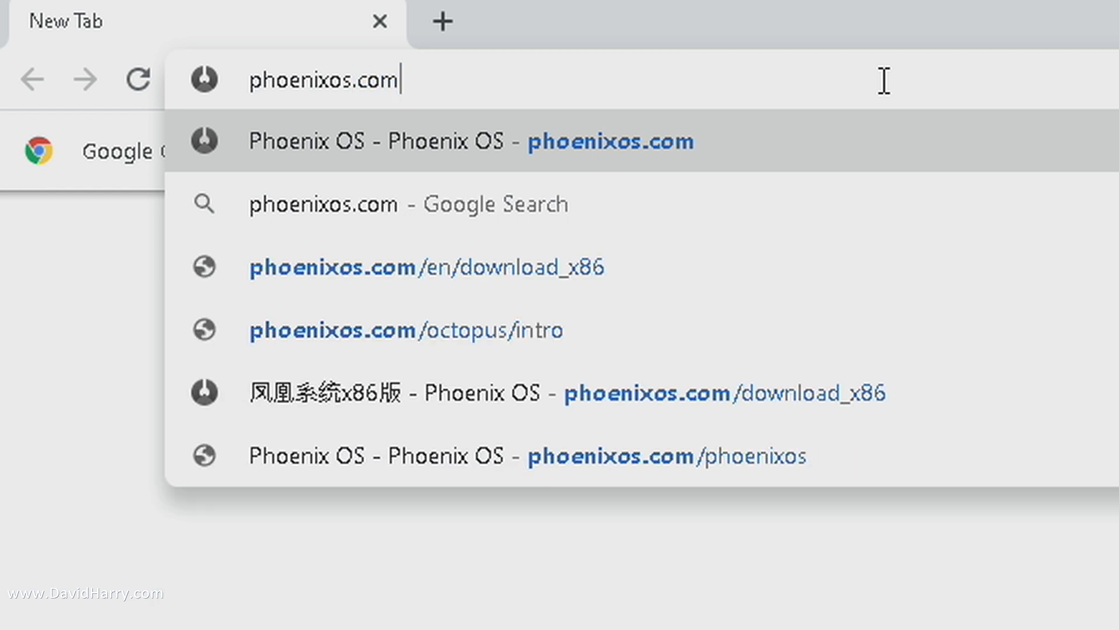
{"action": "left_click", "coordinate": [364, 142]}
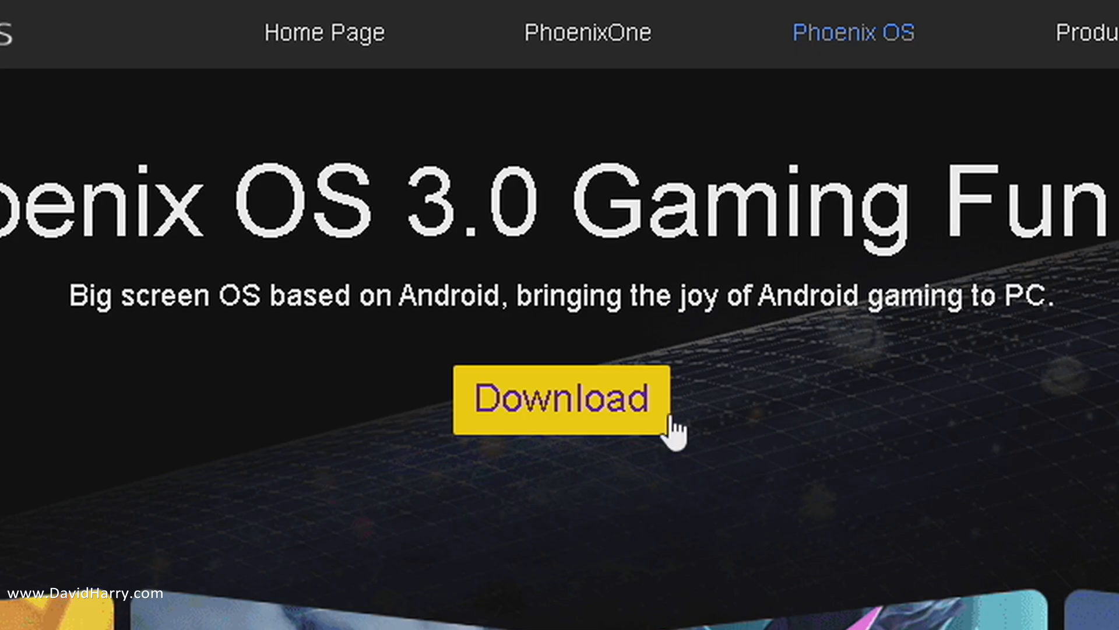
Open the Phoenix OS Standard download page and scroll to the v3.6.1 installer table
{"action": "left_click", "coordinate": [560, 399]}
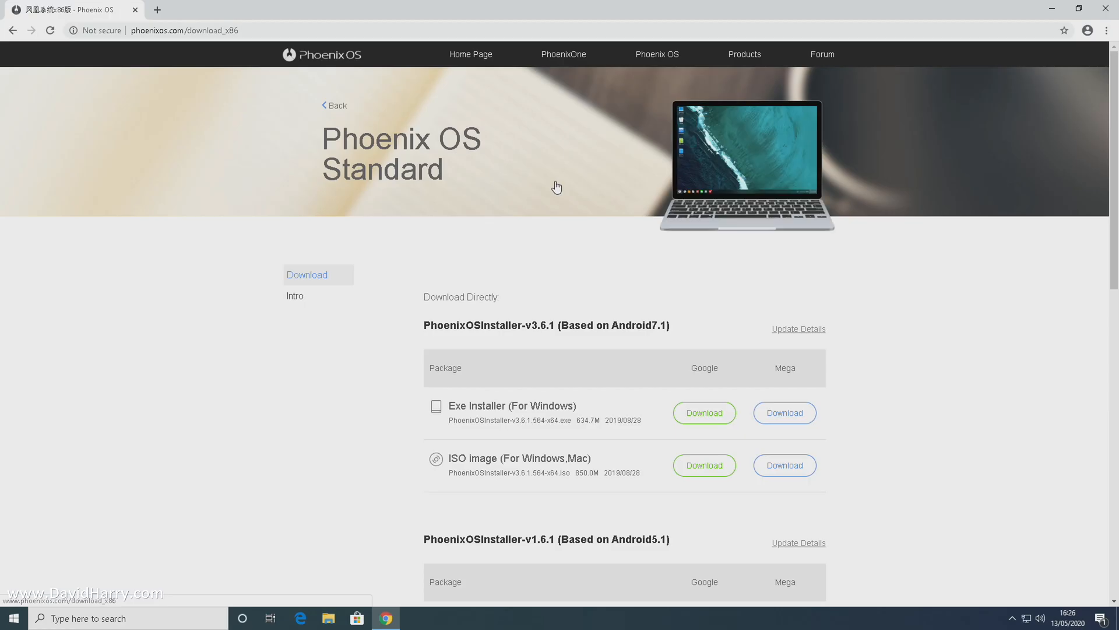
{"action": "scroll", "scroll_direction": "down", "scroll_amount": 3}
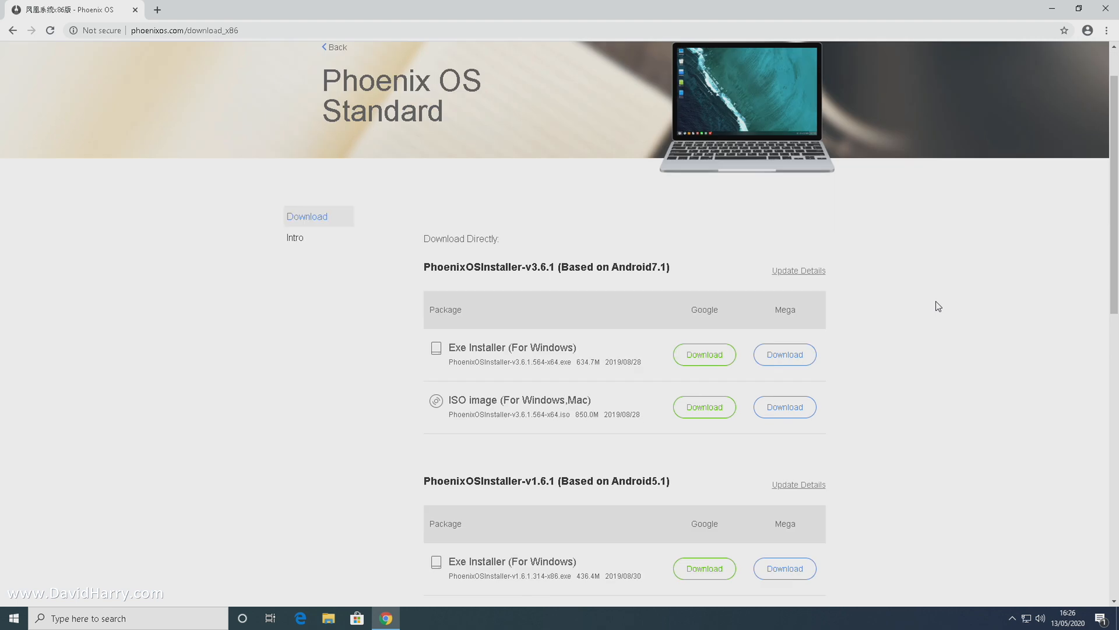
{"action": "scroll", "scroll_direction": "down", "scroll_amount": 3}
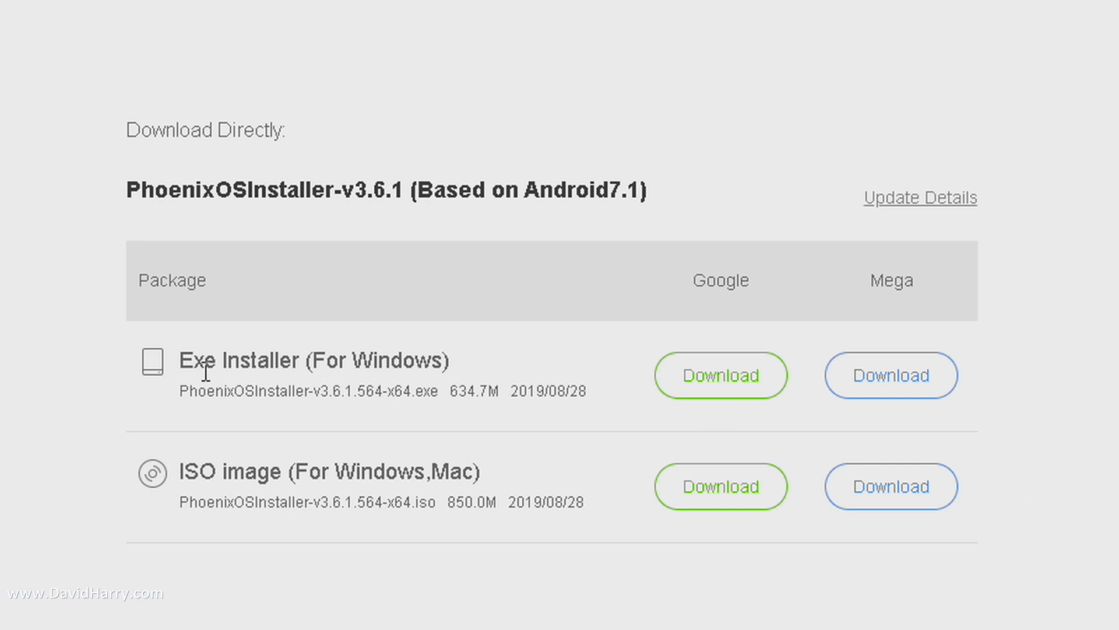
{"action": "mouse_move", "coordinate": [420, 388]}
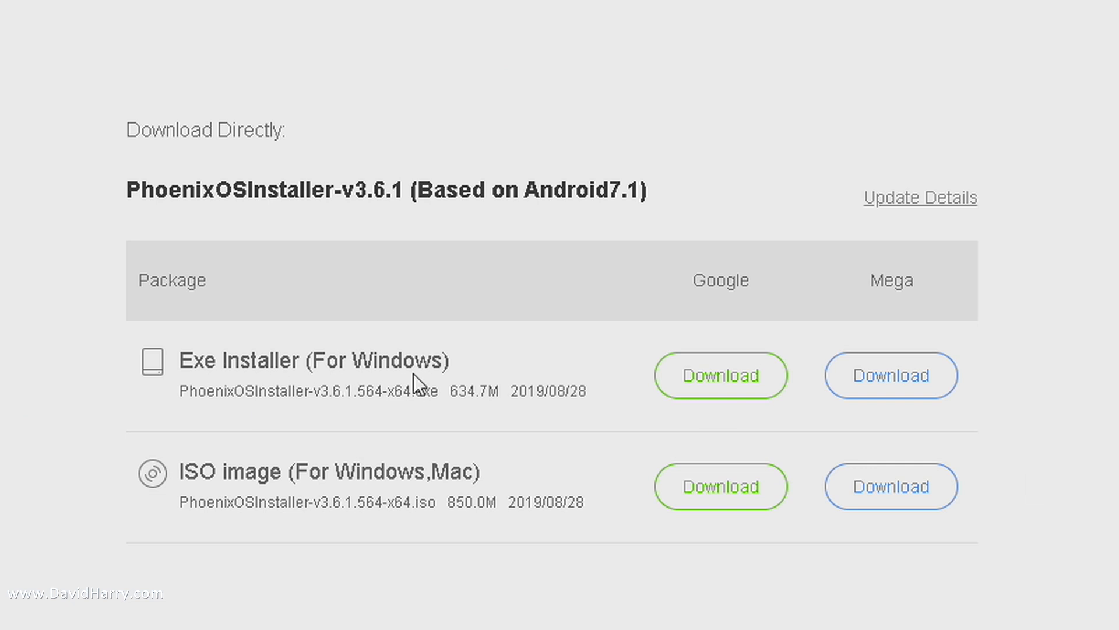
{"action": "mouse_move", "coordinate": [985, 399]}
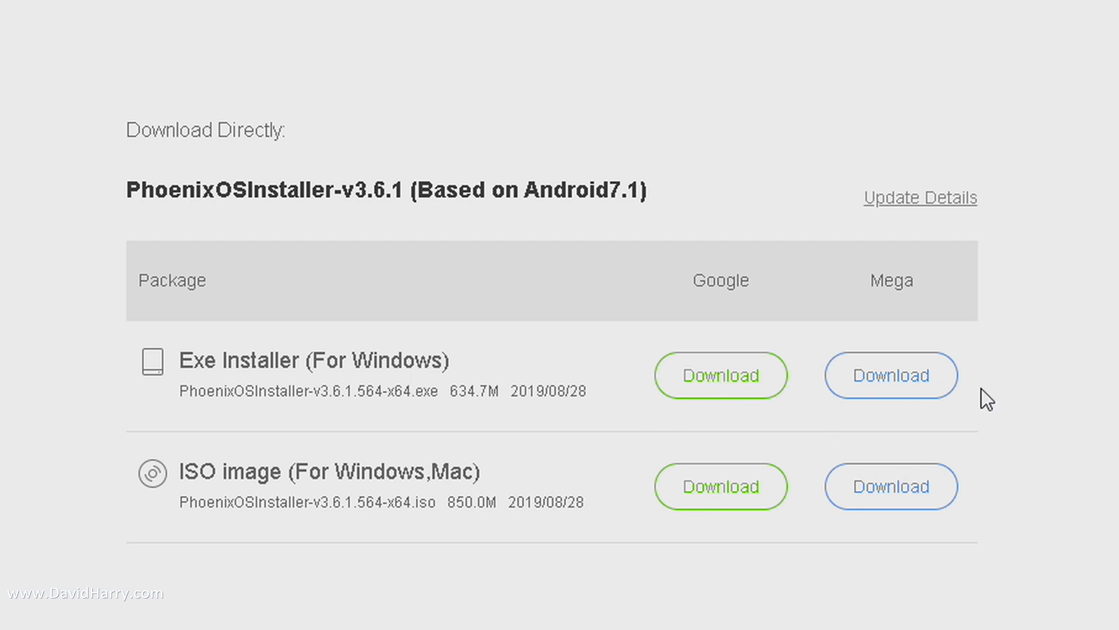
{"action": "mouse_move", "coordinate": [929, 314]}
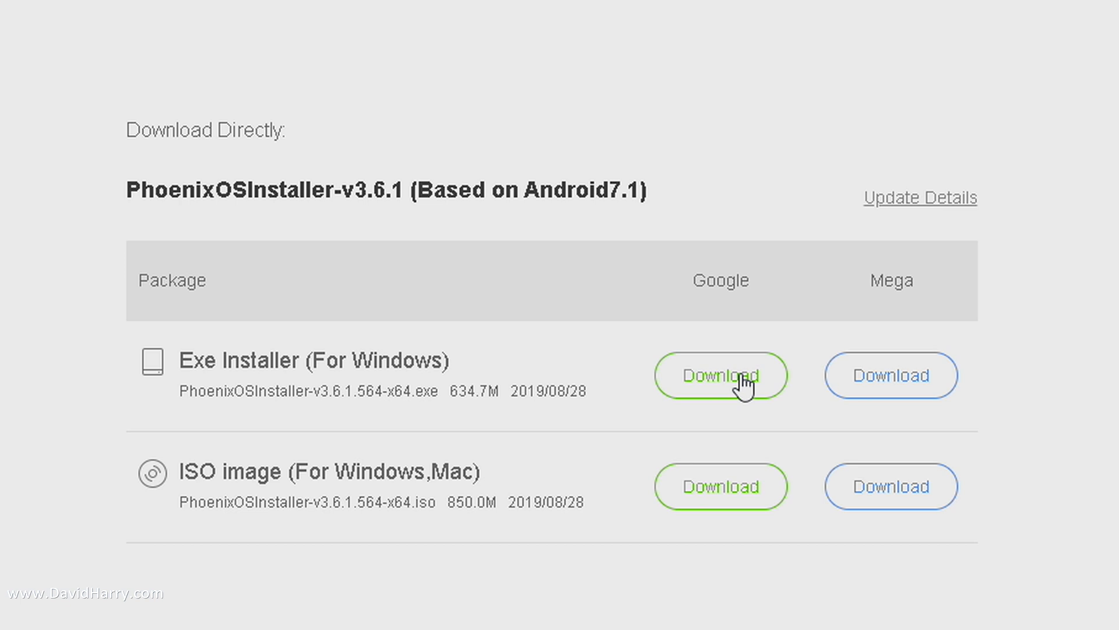
{"action": "mouse_move", "coordinate": [890, 380]}
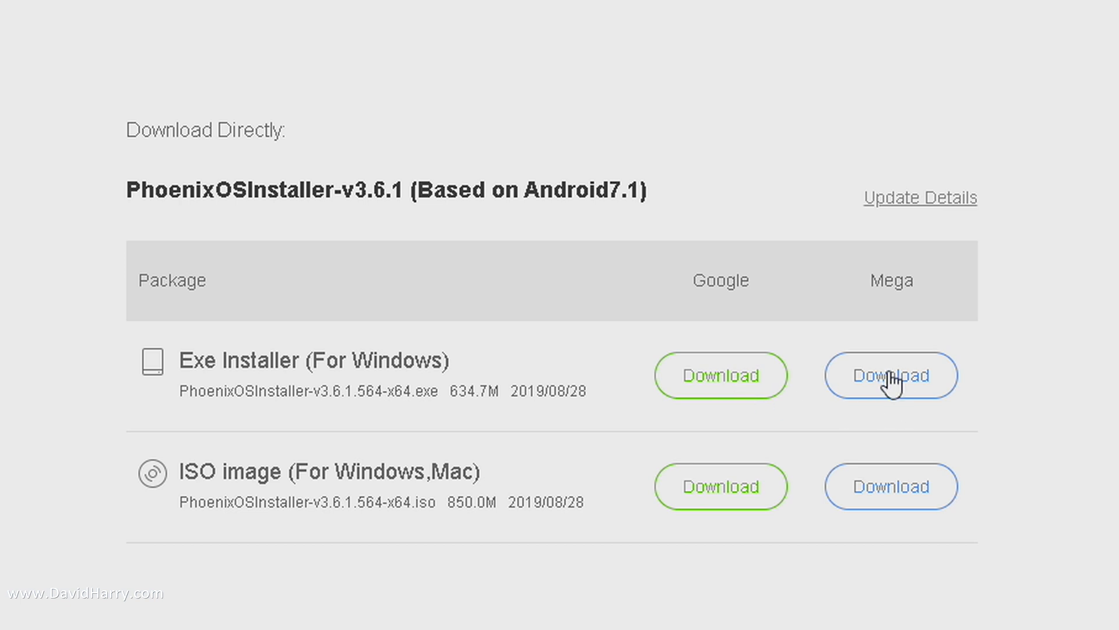
Download the 634.9 MB PhoenixOSInstaller-v3.6.1 exe from MEGA, allowing the site to store files
{"action": "left_click", "coordinate": [891, 374]}
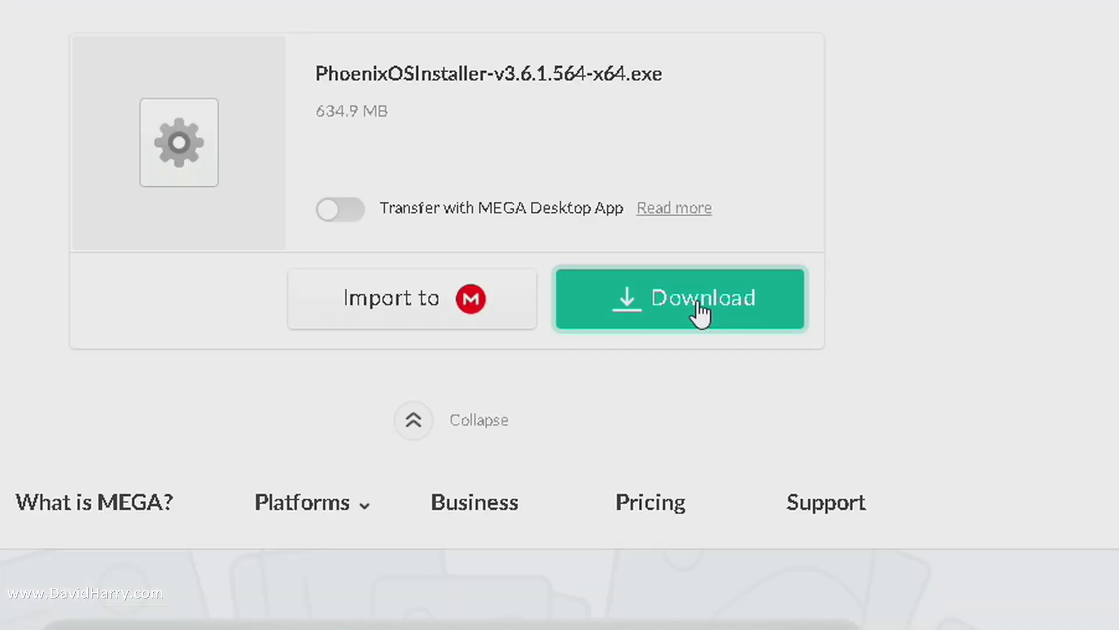
{"action": "left_click", "coordinate": [697, 298]}
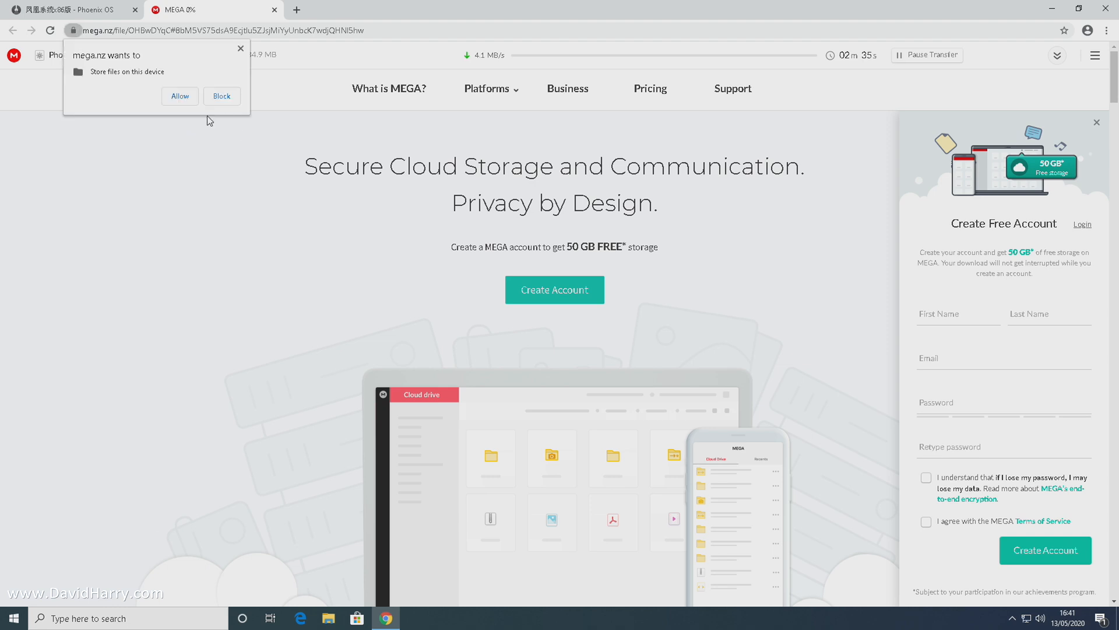
{"action": "left_click", "coordinate": [180, 96]}
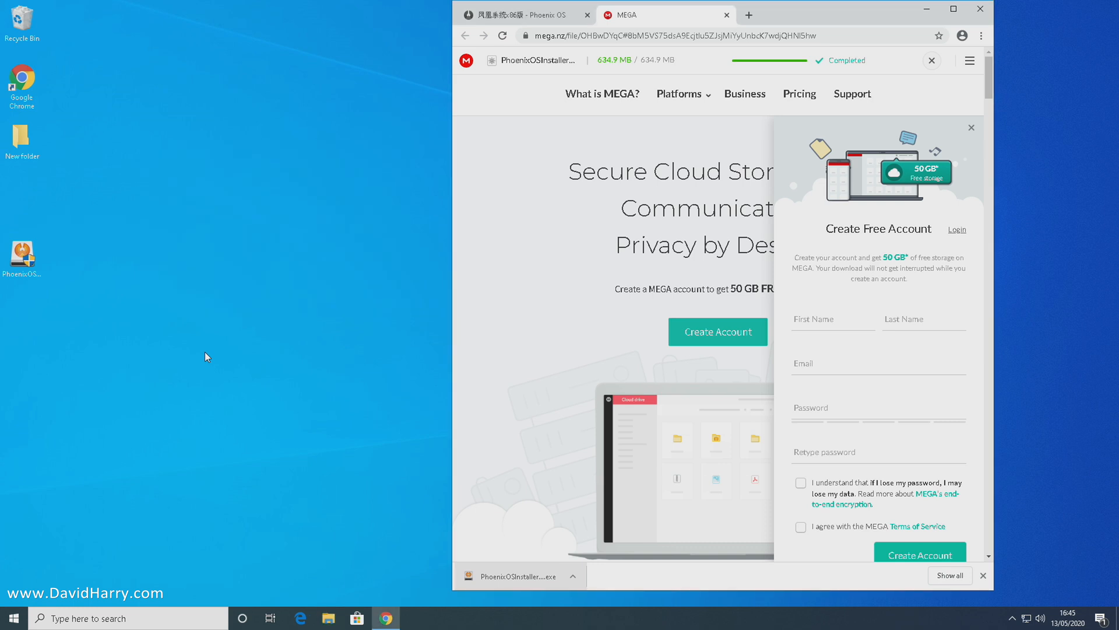
Select the downloaded installer on the desktop and close the Chrome window
{"action": "left_click", "coordinate": [22, 254]}
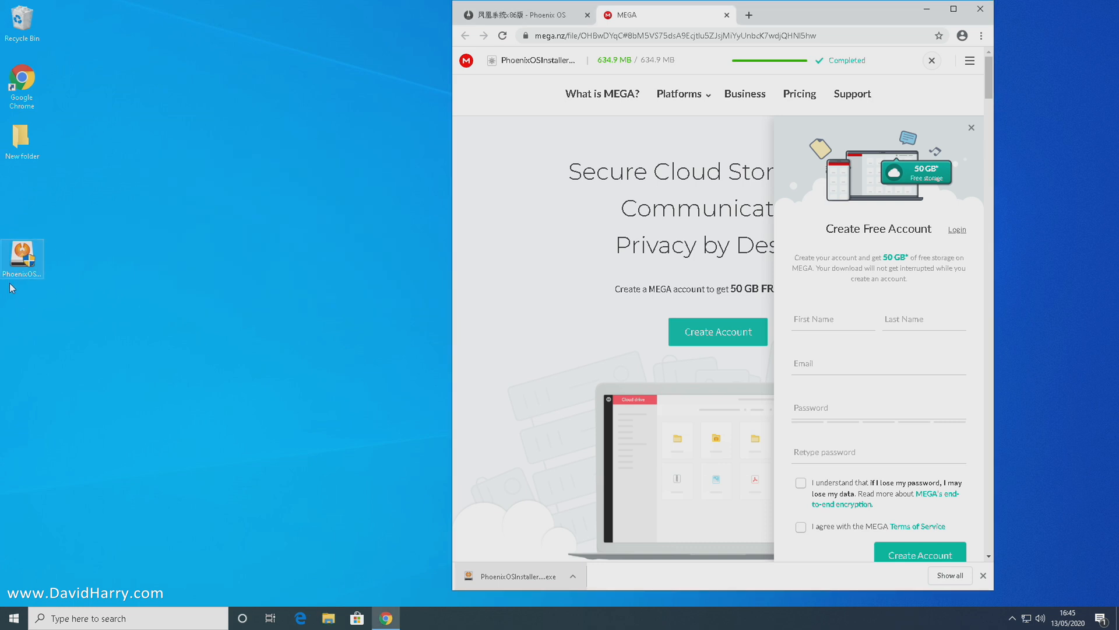
{"action": "mouse_move", "coordinate": [201, 265]}
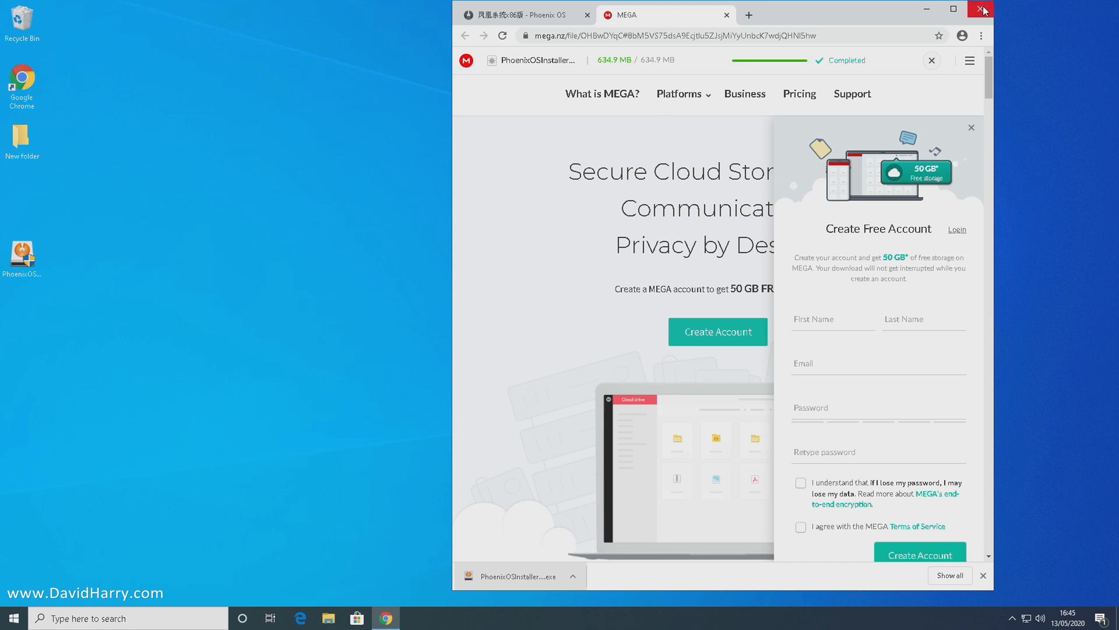
{"action": "left_click", "coordinate": [980, 9]}
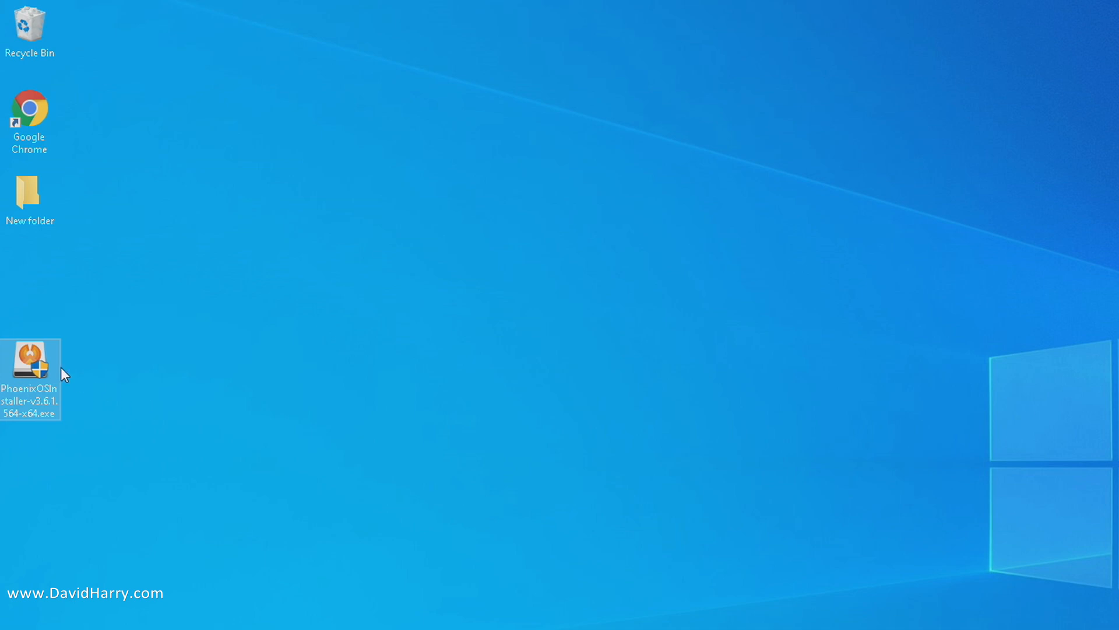
{"action": "mouse_move", "coordinate": [64, 398]}
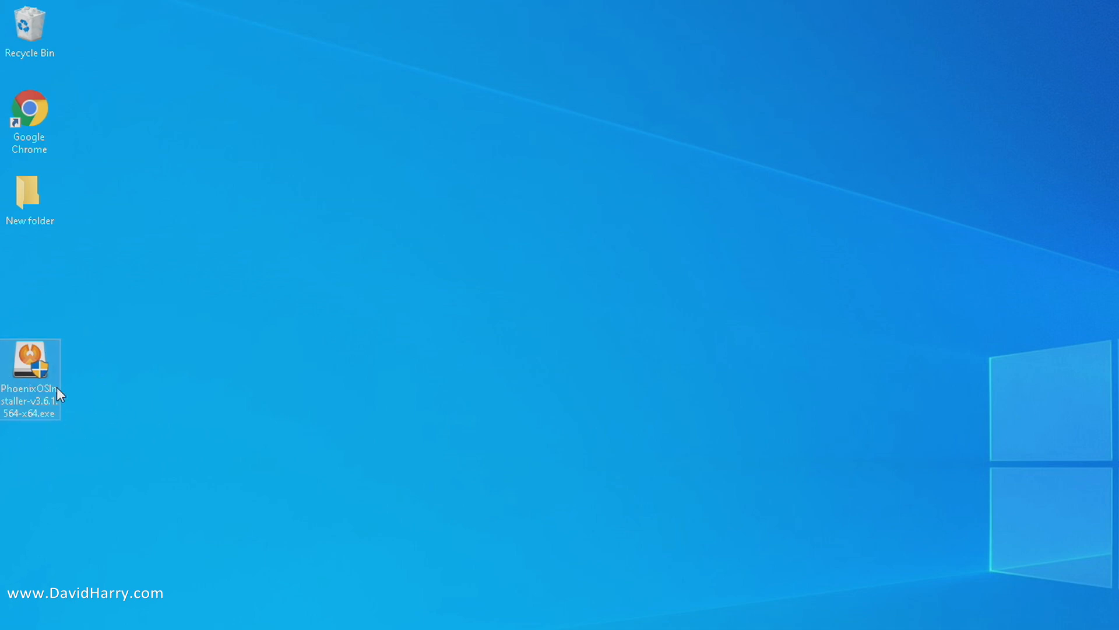
{"action": "mouse_move", "coordinate": [127, 395]}
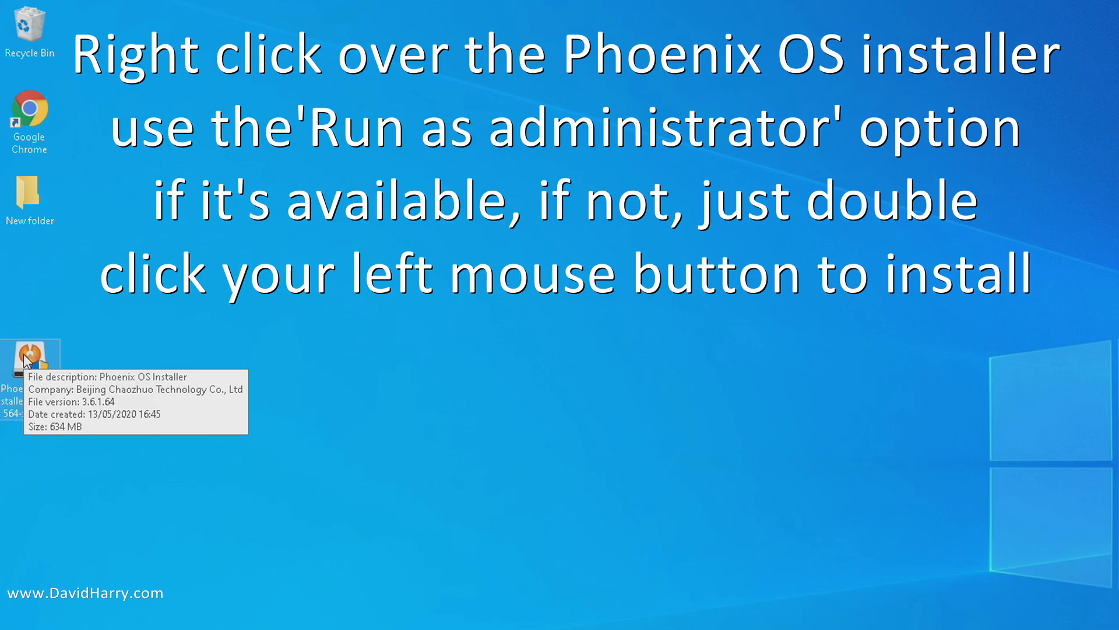
Launch PhoenixOSInstaller-v3.6.1 with Run as administrator and by double-clicking the file
{"action": "right_click", "coordinate": [30, 357]}
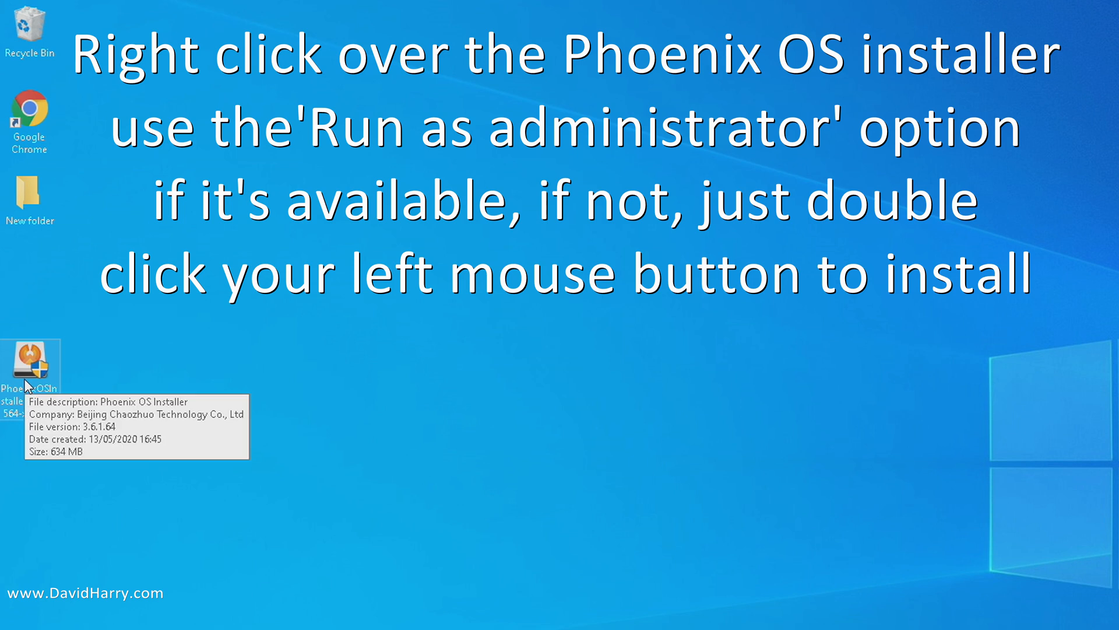
{"action": "right_click", "coordinate": [30, 368]}
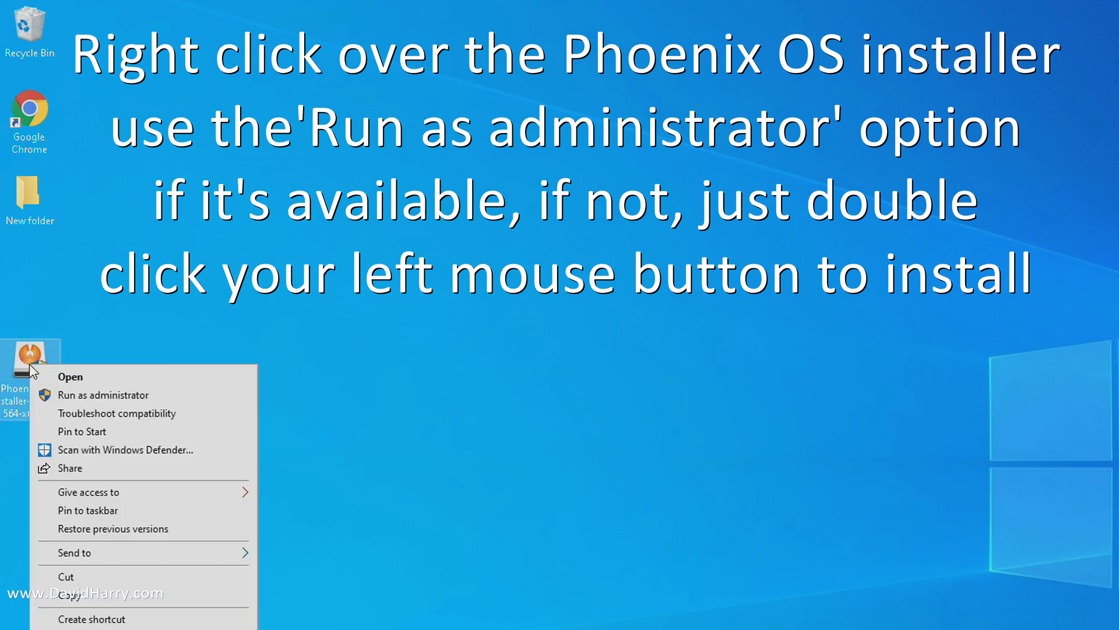
{"action": "mouse_move", "coordinate": [131, 401]}
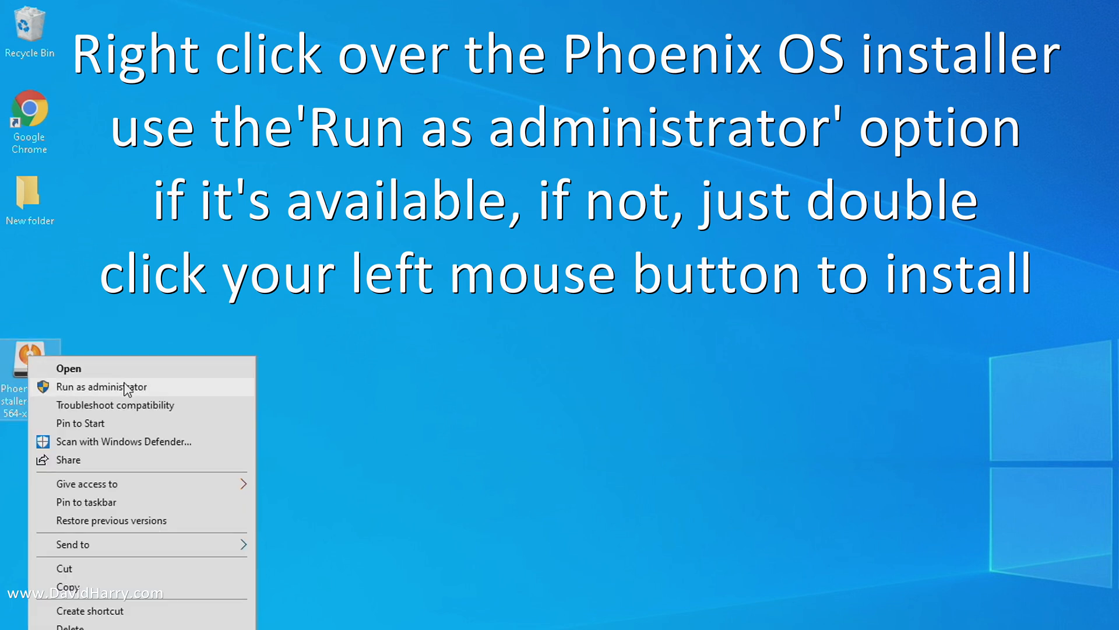
{"action": "left_click", "coordinate": [102, 387]}
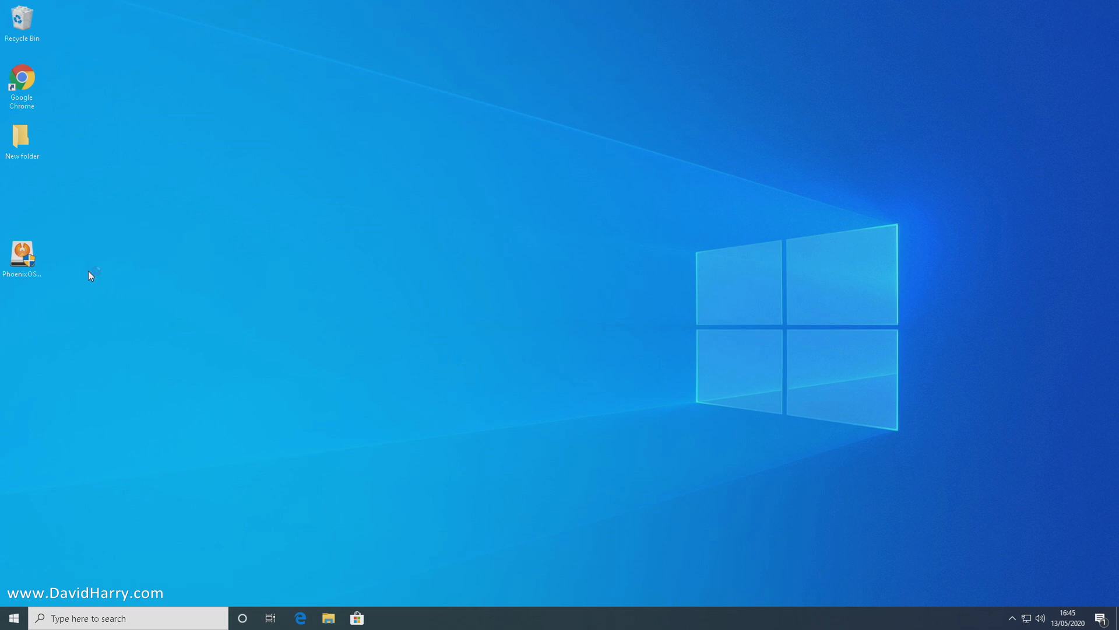
{"action": "left_click", "coordinate": [22, 255]}
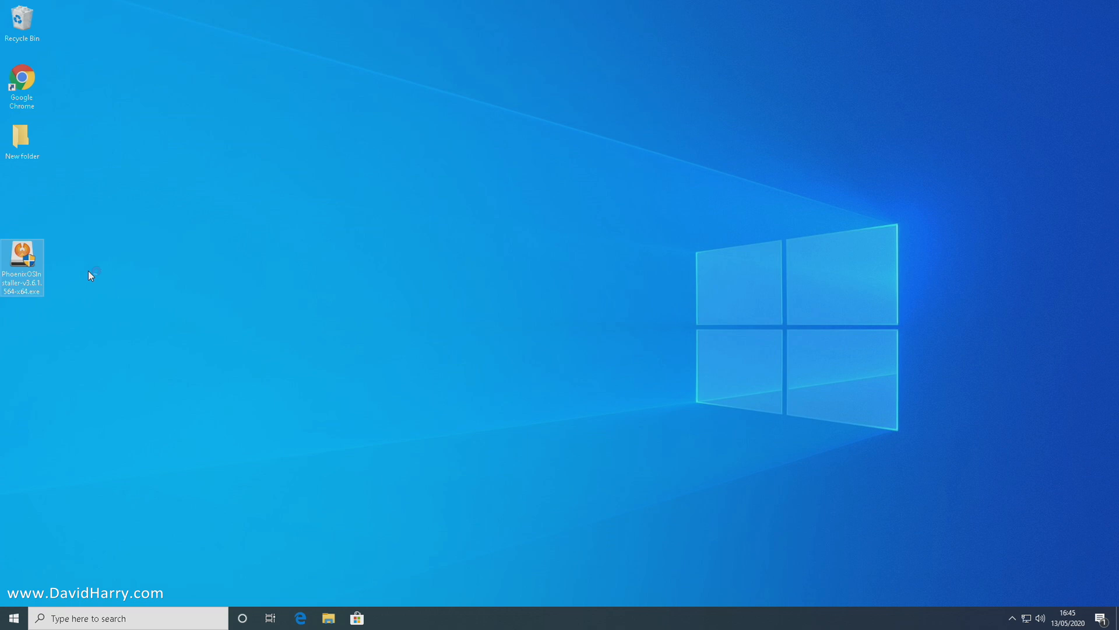
{"action": "double_click", "coordinate": [25, 261]}
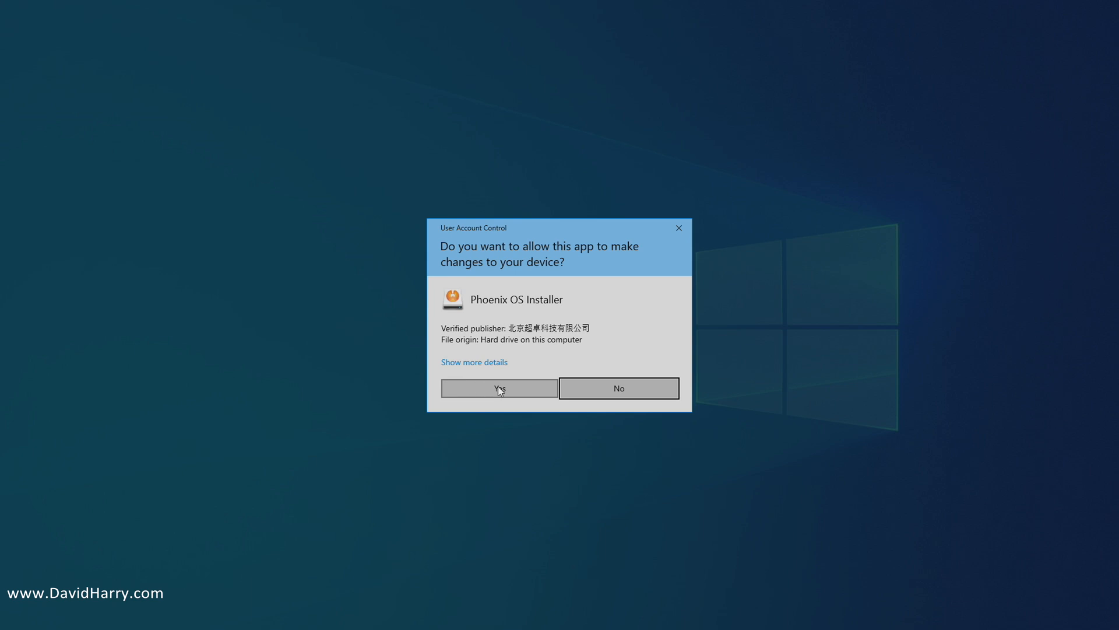
Approve the installer's User Account Control prompt with Yes
{"action": "left_click", "coordinate": [500, 388]}
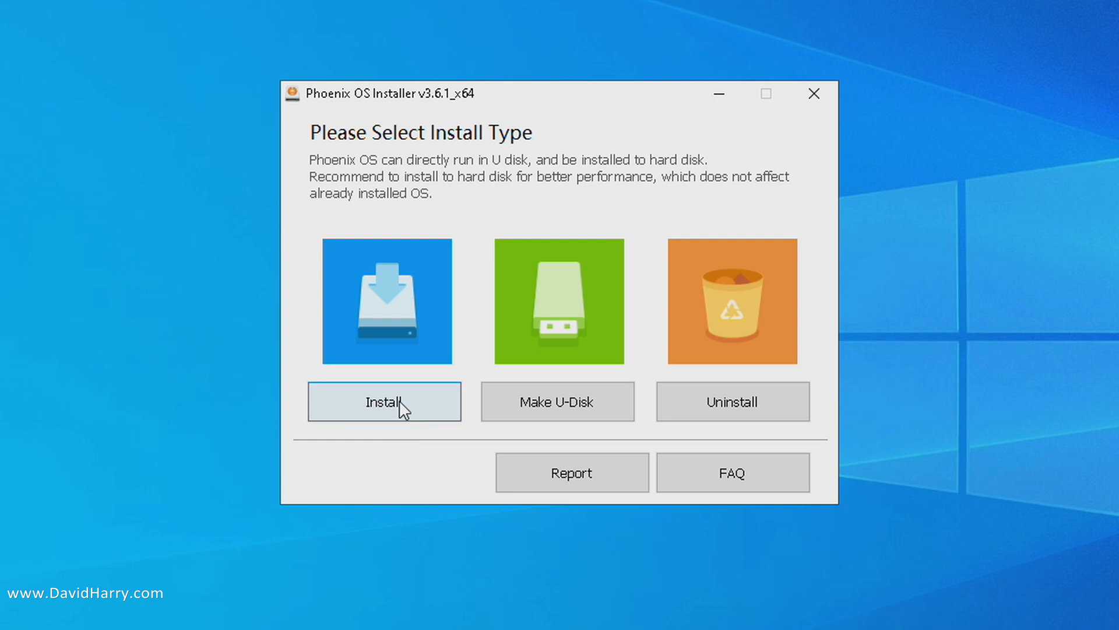
Choose the hard-disk install and confirm the target Hard Disk is C:
{"action": "left_click", "coordinate": [385, 401]}
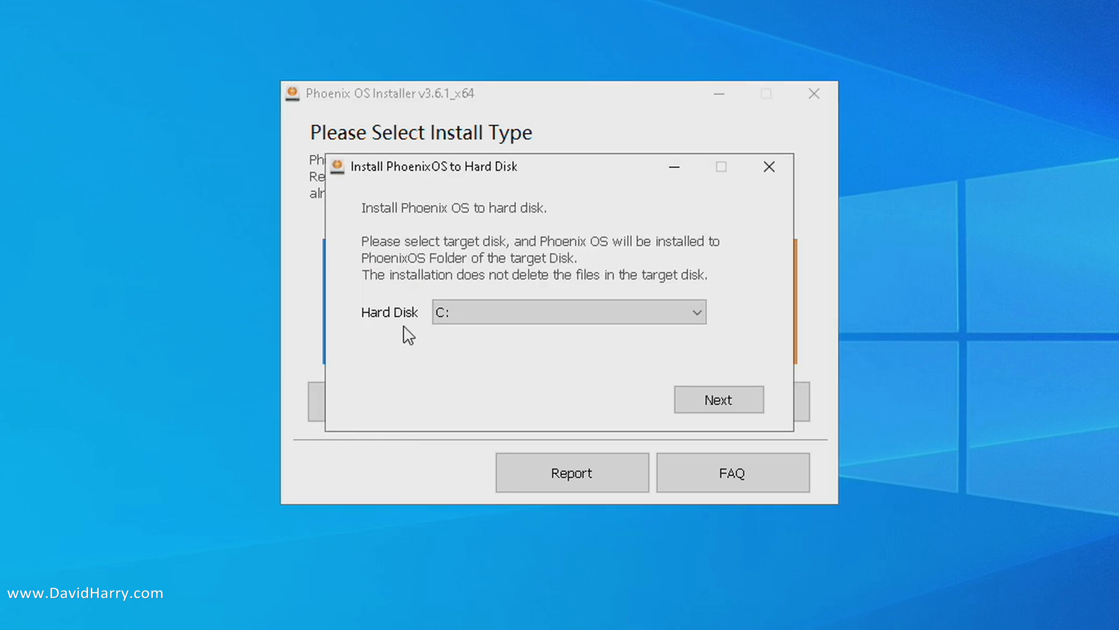
{"action": "mouse_move", "coordinate": [529, 218]}
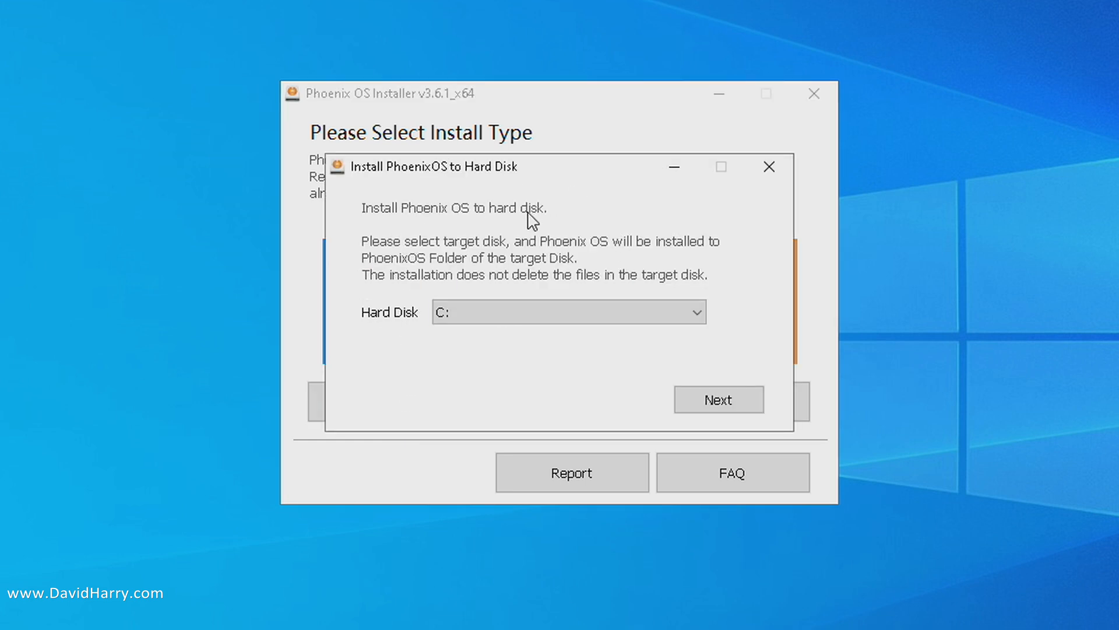
{"action": "left_click", "coordinate": [567, 312]}
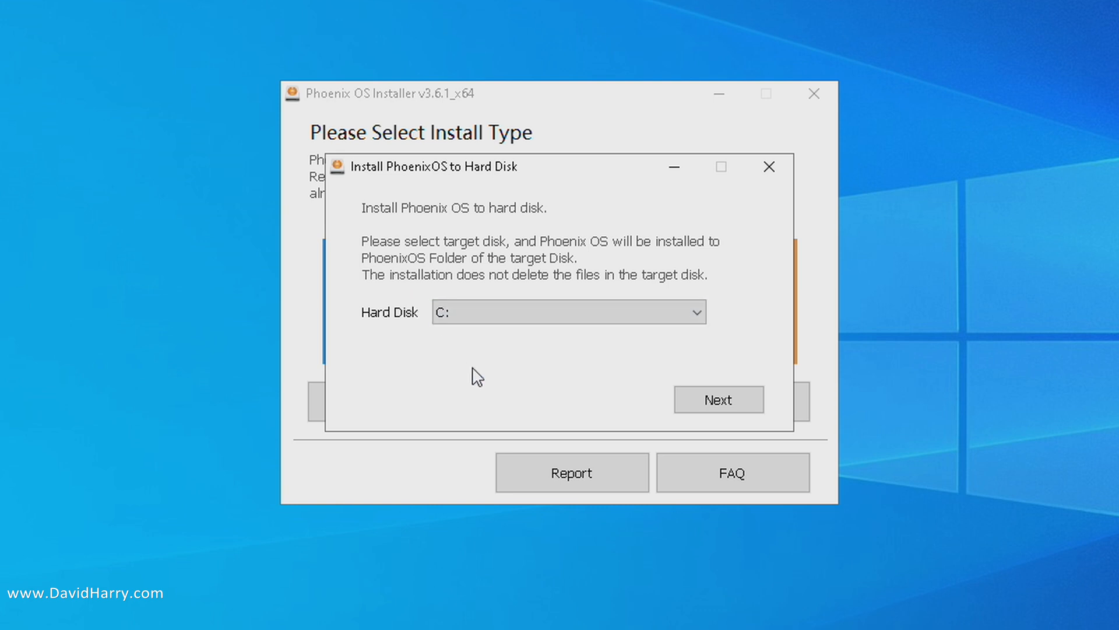
{"action": "left_click", "coordinate": [544, 312]}
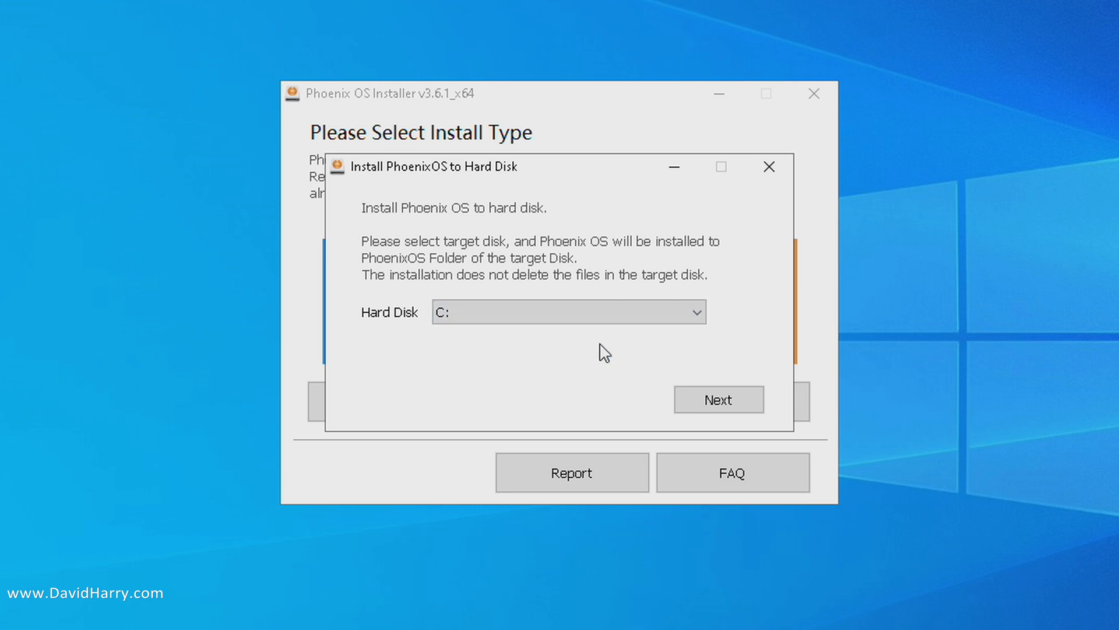
Keep C: as the target, select a 32G data size and start installing
{"action": "left_click", "coordinate": [718, 399]}
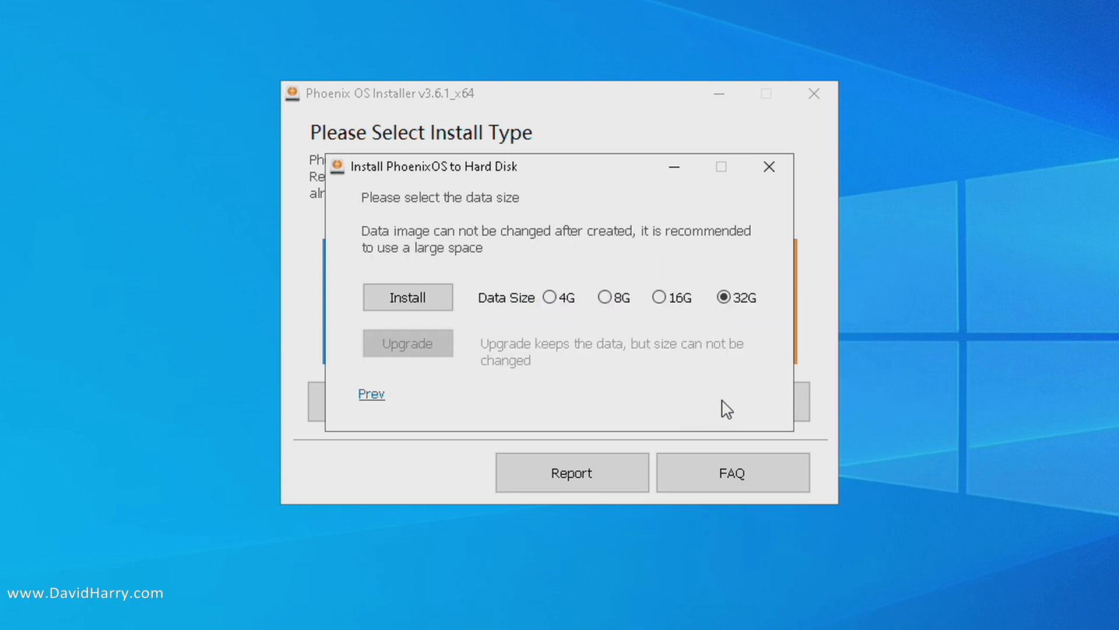
{"action": "mouse_move", "coordinate": [472, 320]}
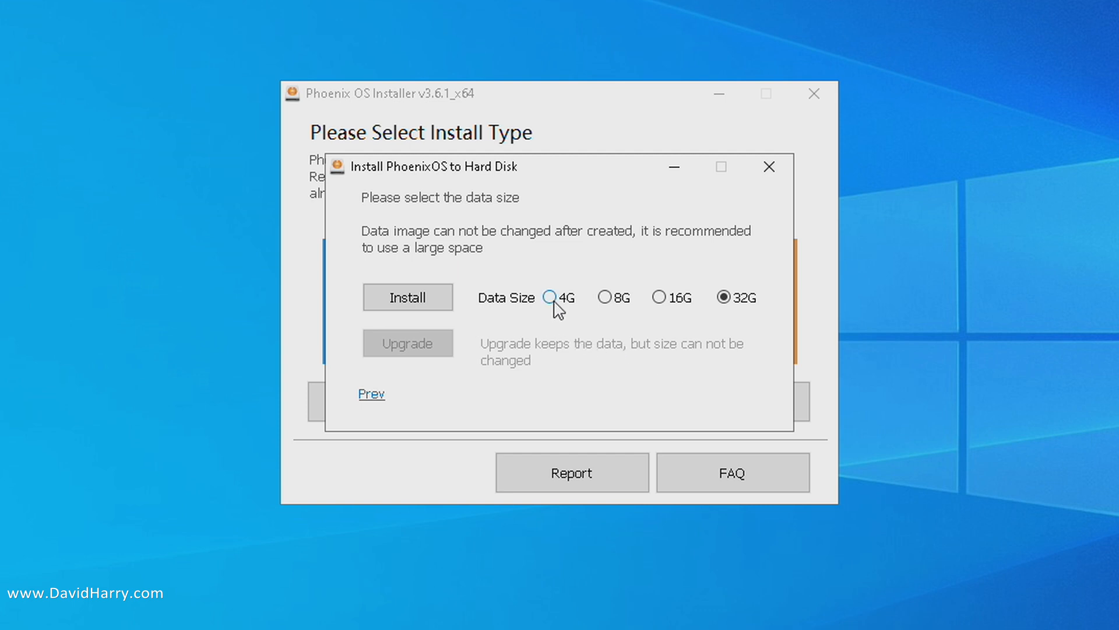
{"action": "left_click", "coordinate": [603, 297]}
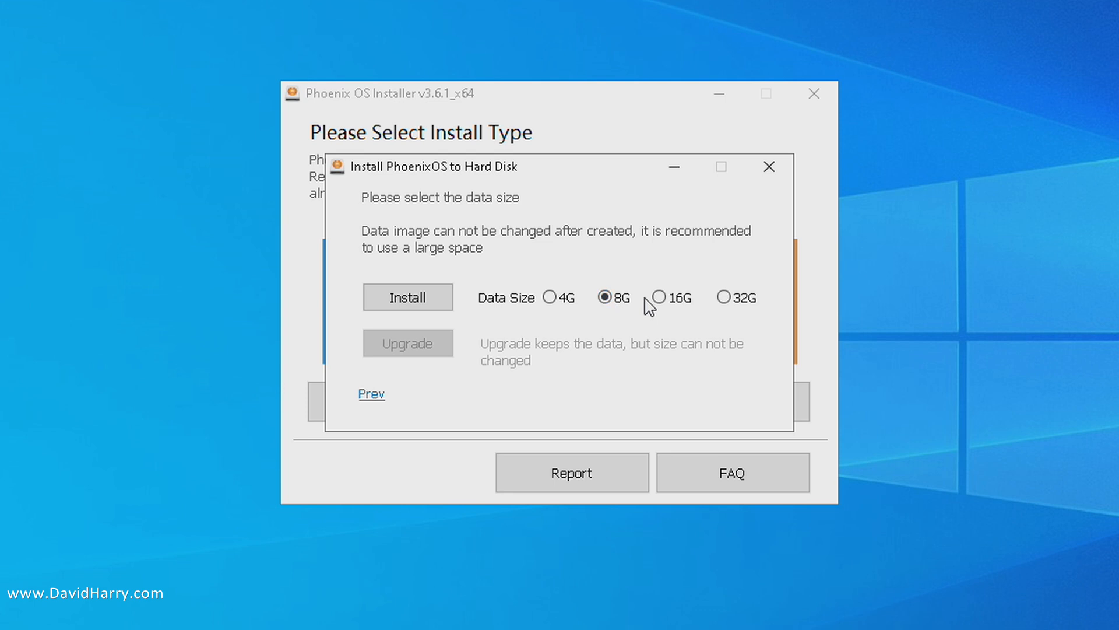
{"action": "left_click", "coordinate": [720, 298]}
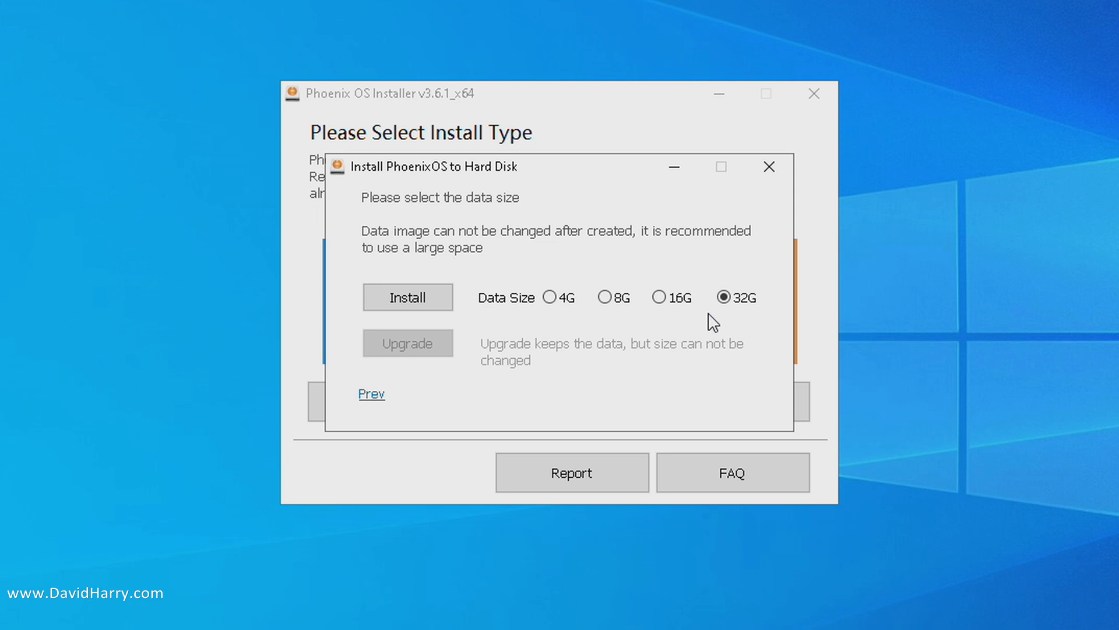
{"action": "mouse_move", "coordinate": [734, 318]}
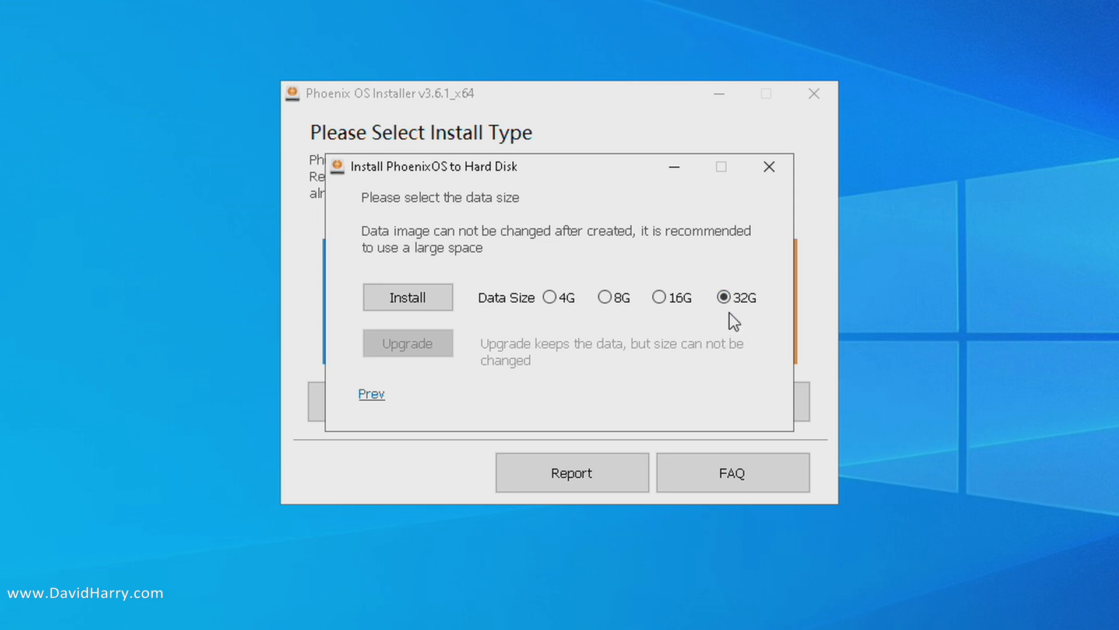
{"action": "mouse_move", "coordinate": [721, 321]}
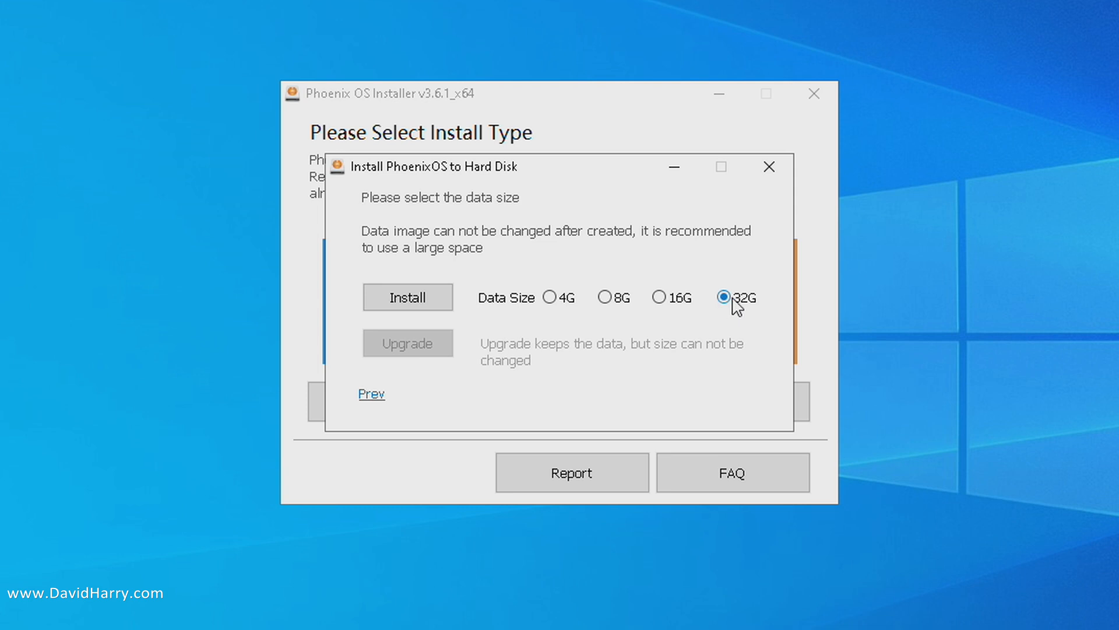
{"action": "mouse_move", "coordinate": [417, 304]}
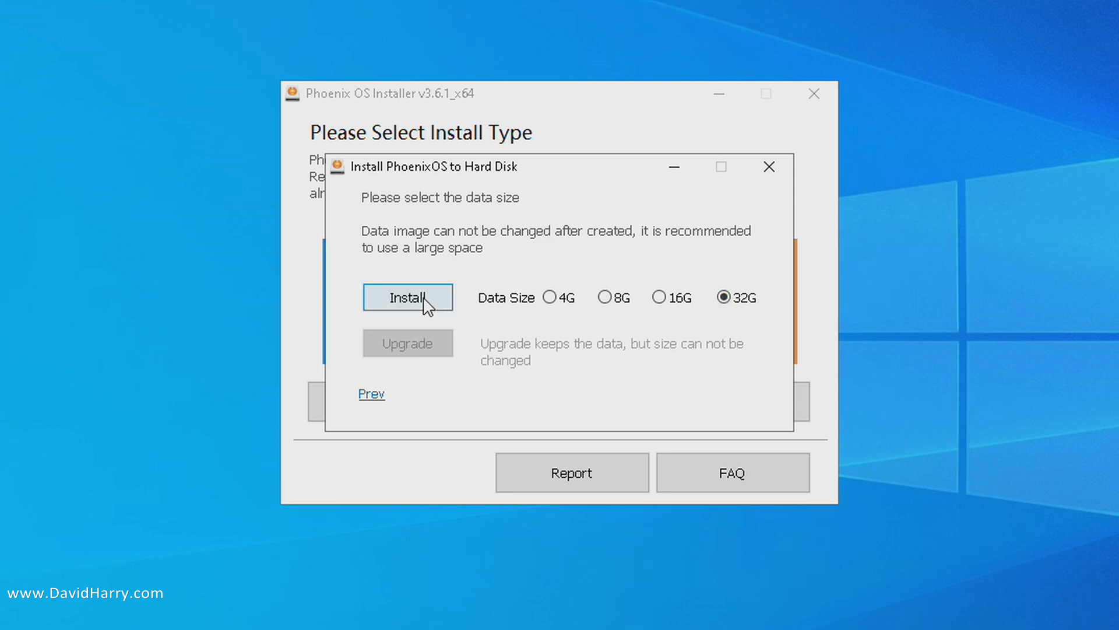
{"action": "left_click", "coordinate": [407, 297]}
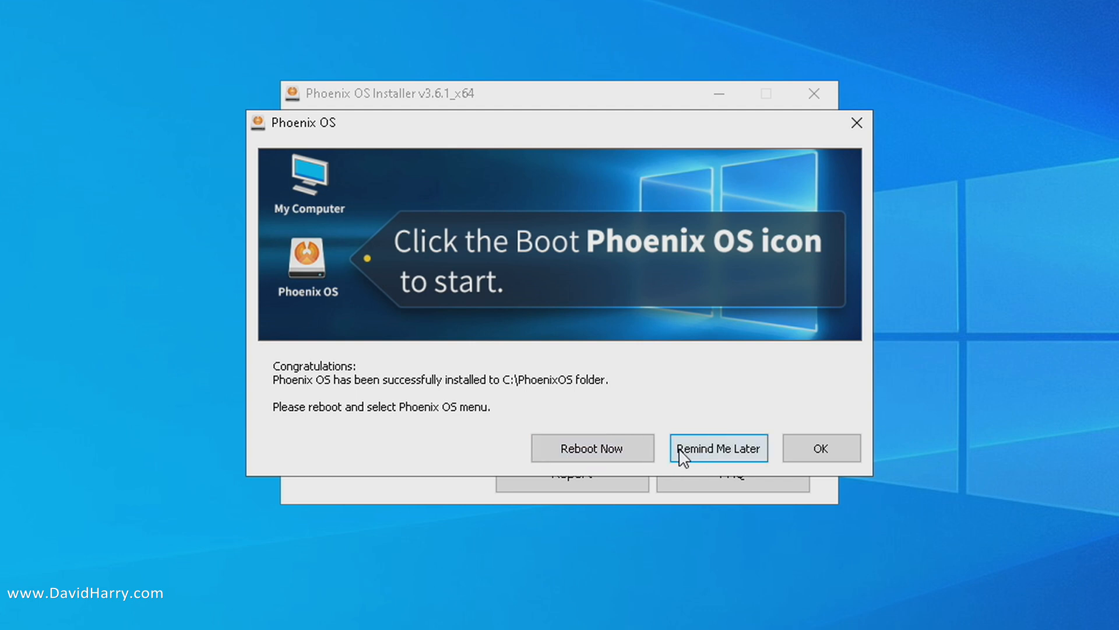
{"action": "mouse_move", "coordinate": [738, 449]}
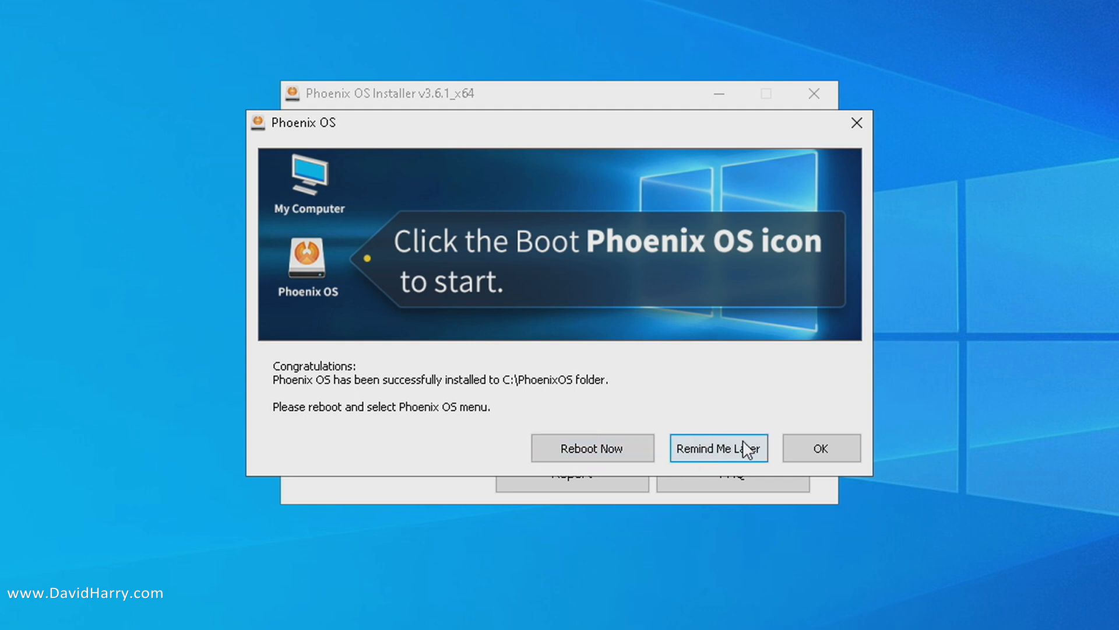
{"action": "mouse_move", "coordinate": [897, 450]}
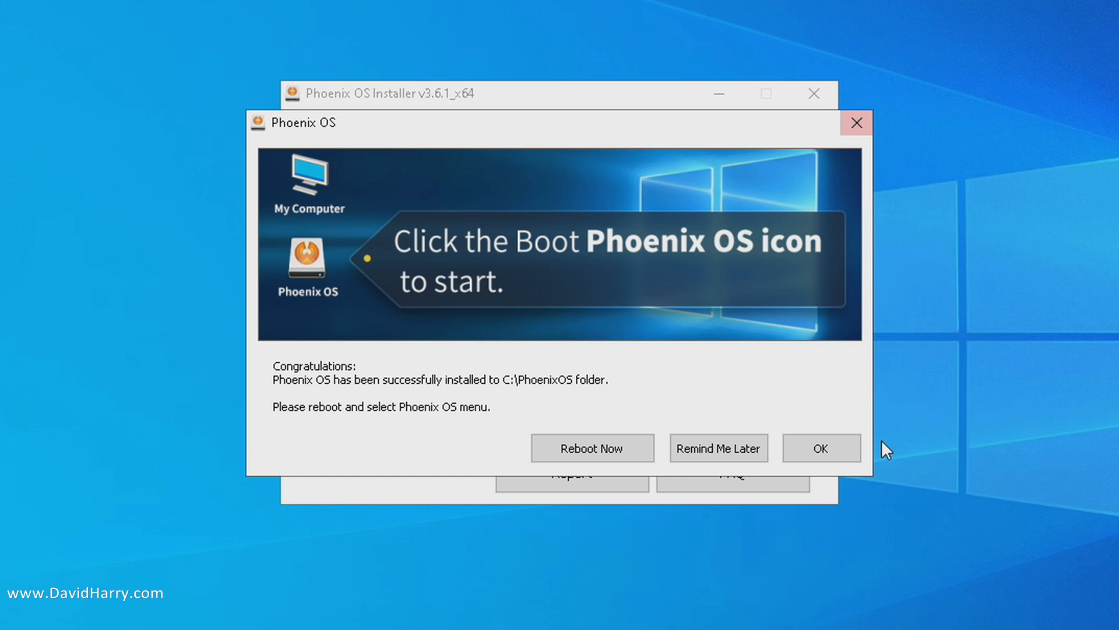
Close the Congratulations message once installation to C:\PhoenixOS finishes
{"action": "left_click", "coordinate": [821, 447]}
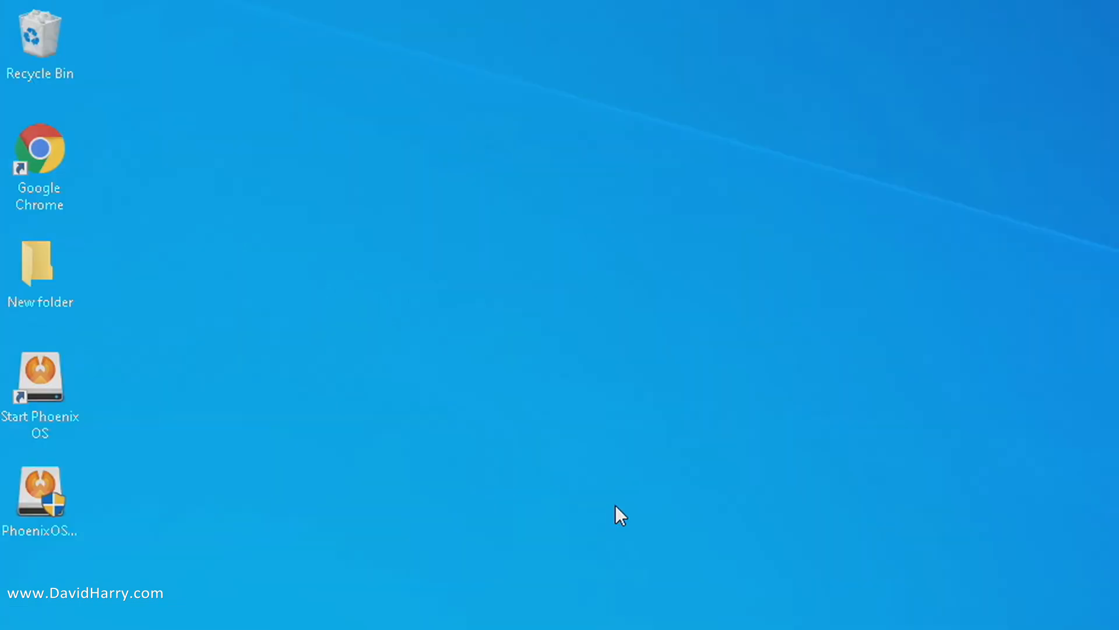
Run the Start Phoenix OS shortcut and approve the Windows Command Processor UAC prompt
{"action": "left_click", "coordinate": [41, 378]}
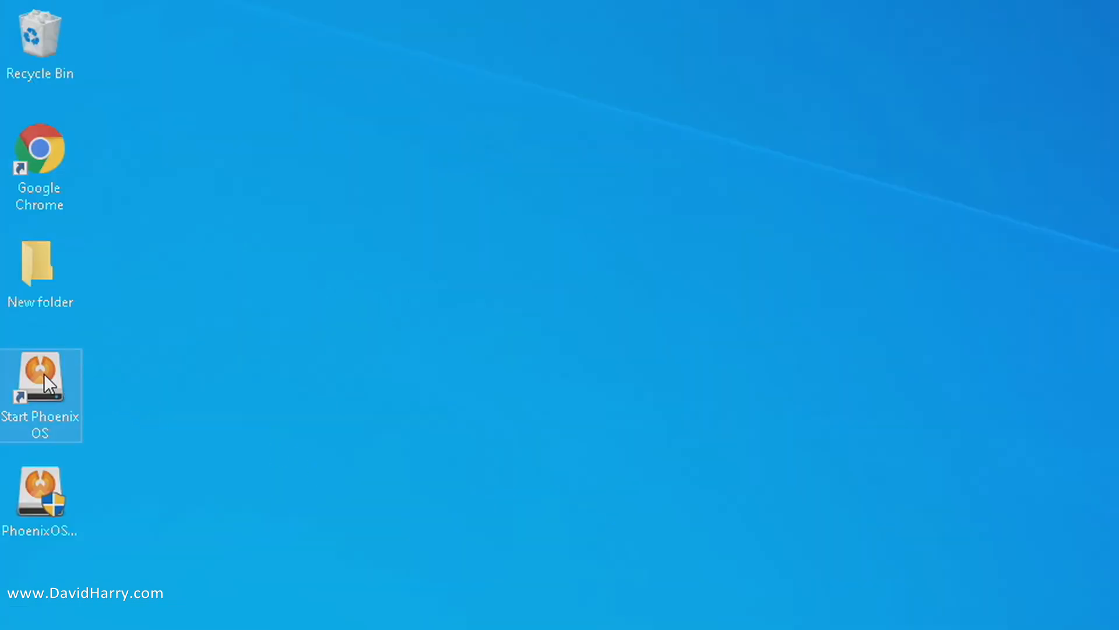
{"action": "double_click", "coordinate": [41, 380]}
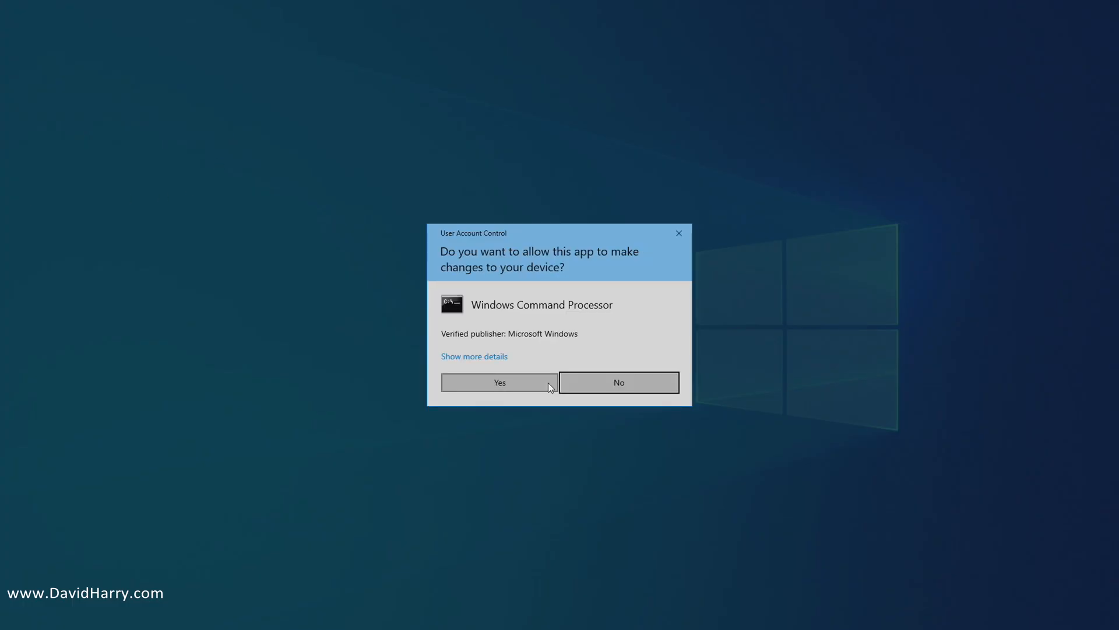
{"action": "left_click", "coordinate": [499, 383]}
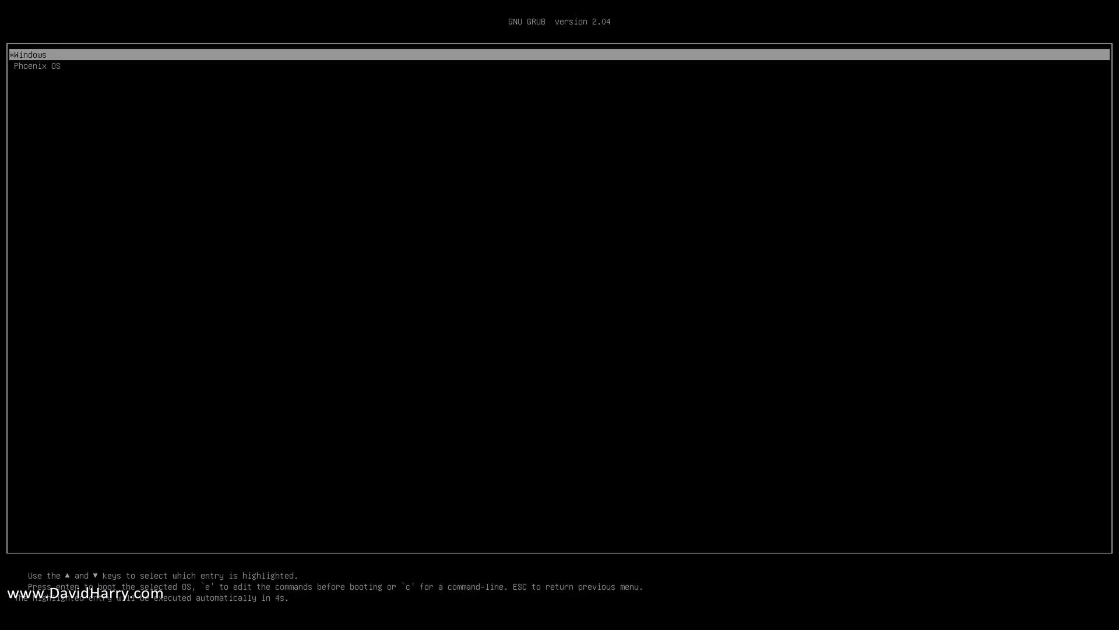
Highlight the Phoenix OS entry in the GRUB boot menu
{"action": "key", "text": "Down"}
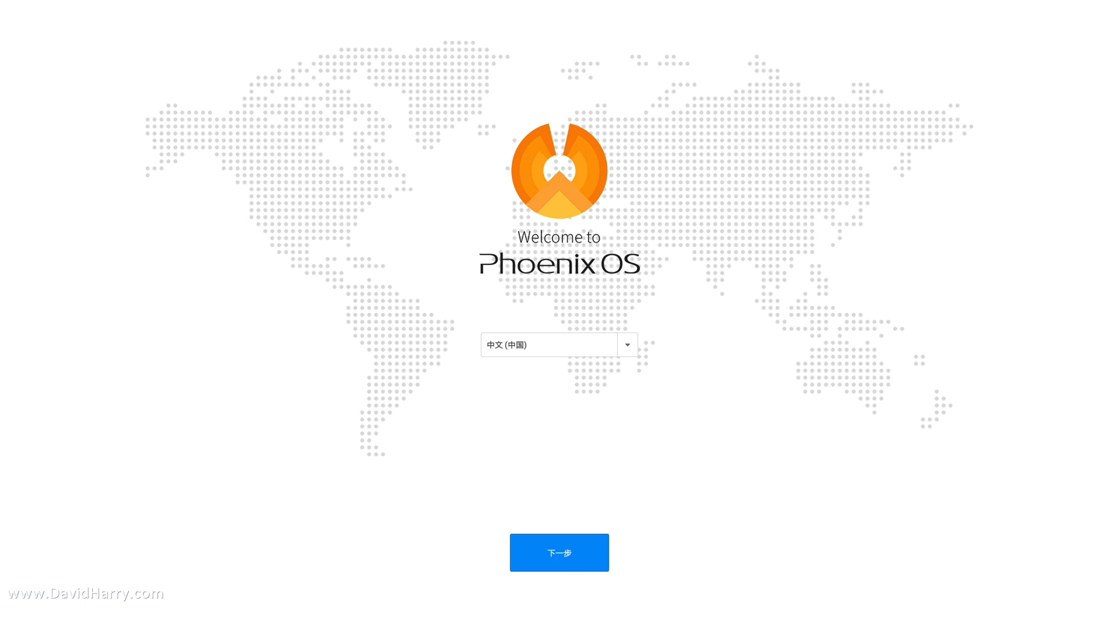
{"action": "mouse_move", "coordinate": [634, 350]}
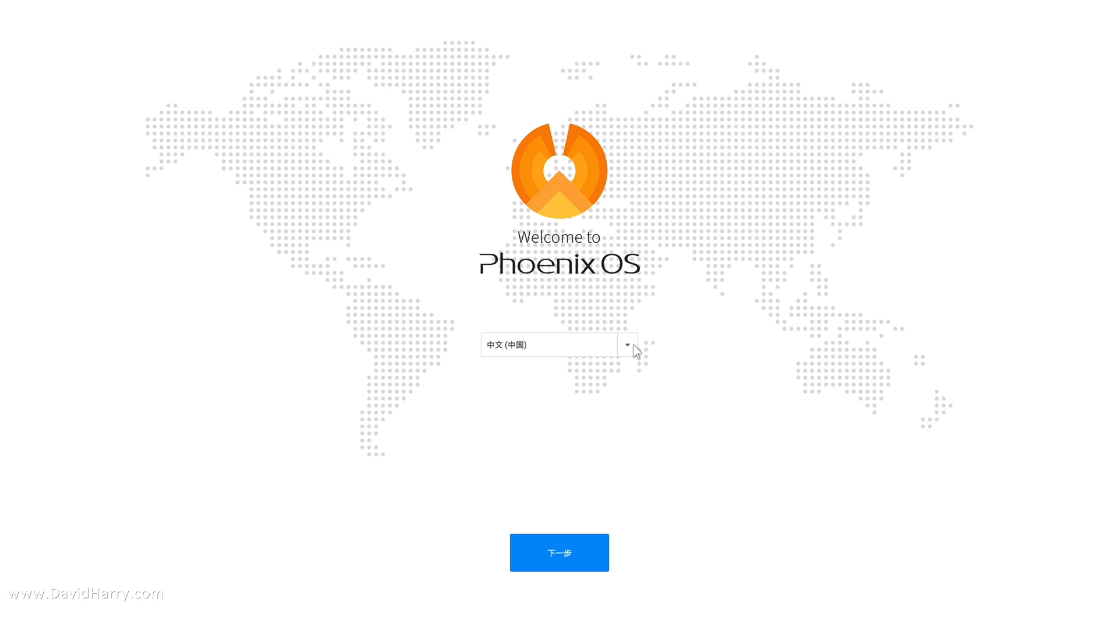
Set setup language to English (United States), accept the license, and keep the wired network
{"action": "left_click", "coordinate": [627, 345]}
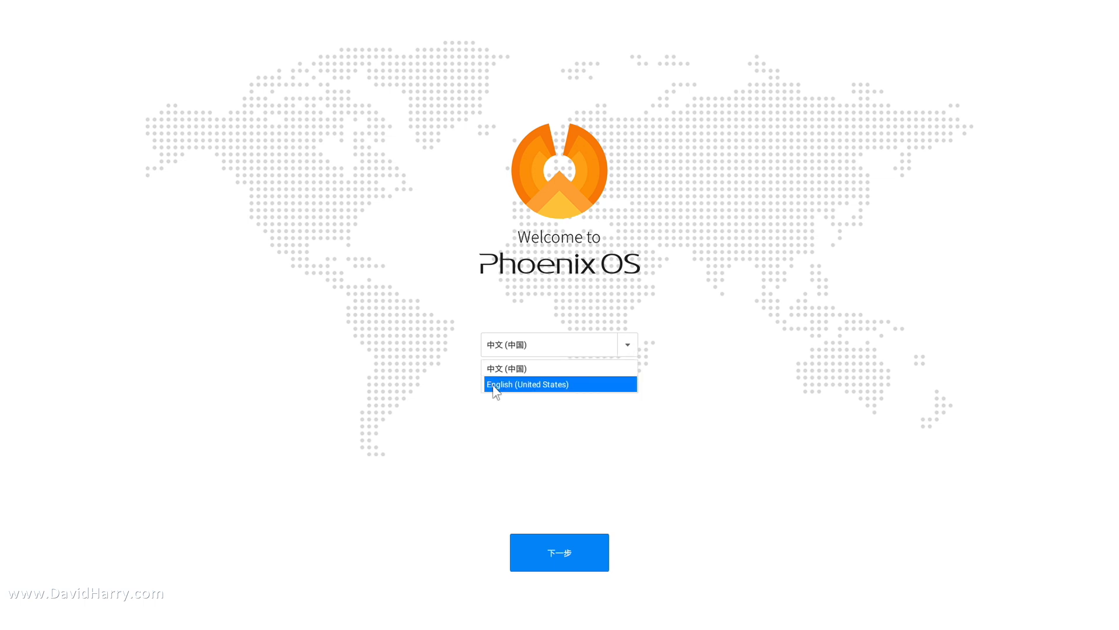
{"action": "left_click", "coordinate": [527, 385]}
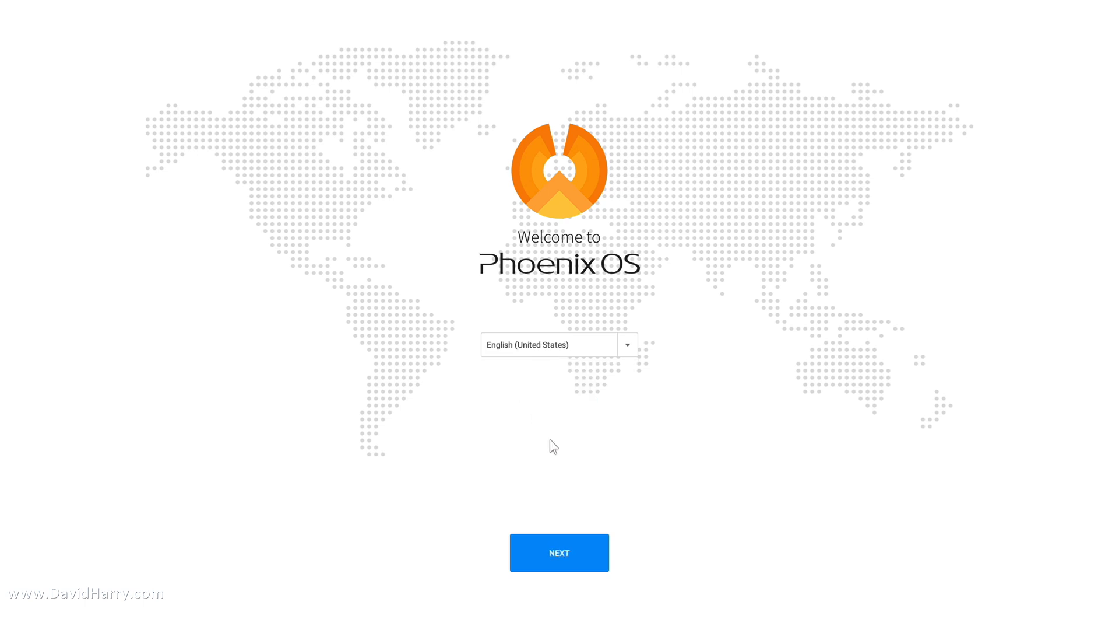
{"action": "left_click", "coordinate": [559, 552]}
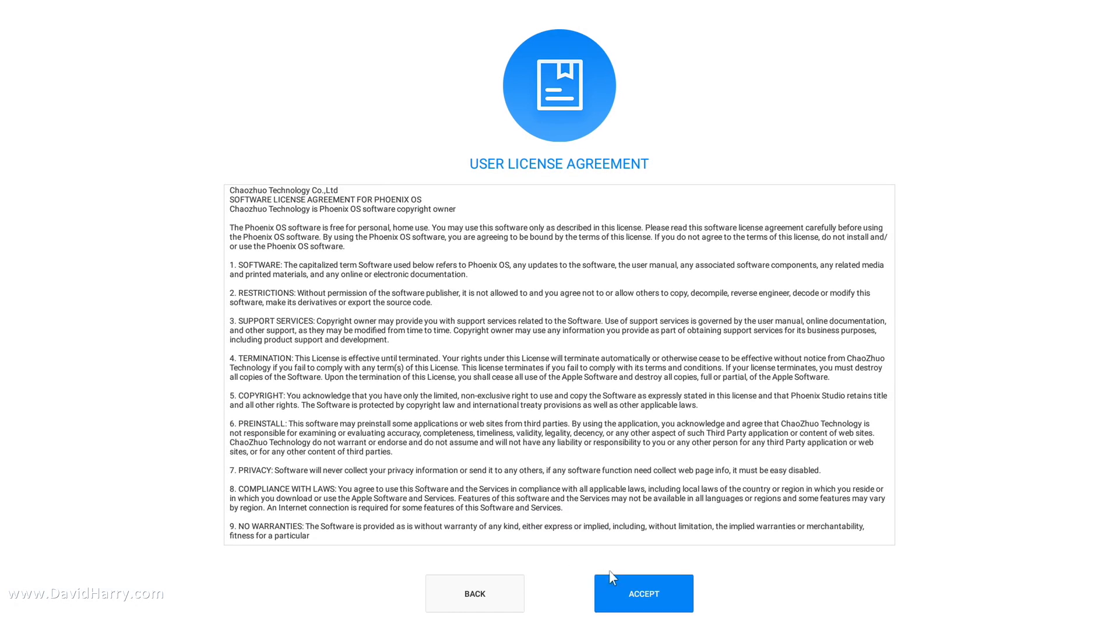
{"action": "left_click", "coordinate": [644, 592]}
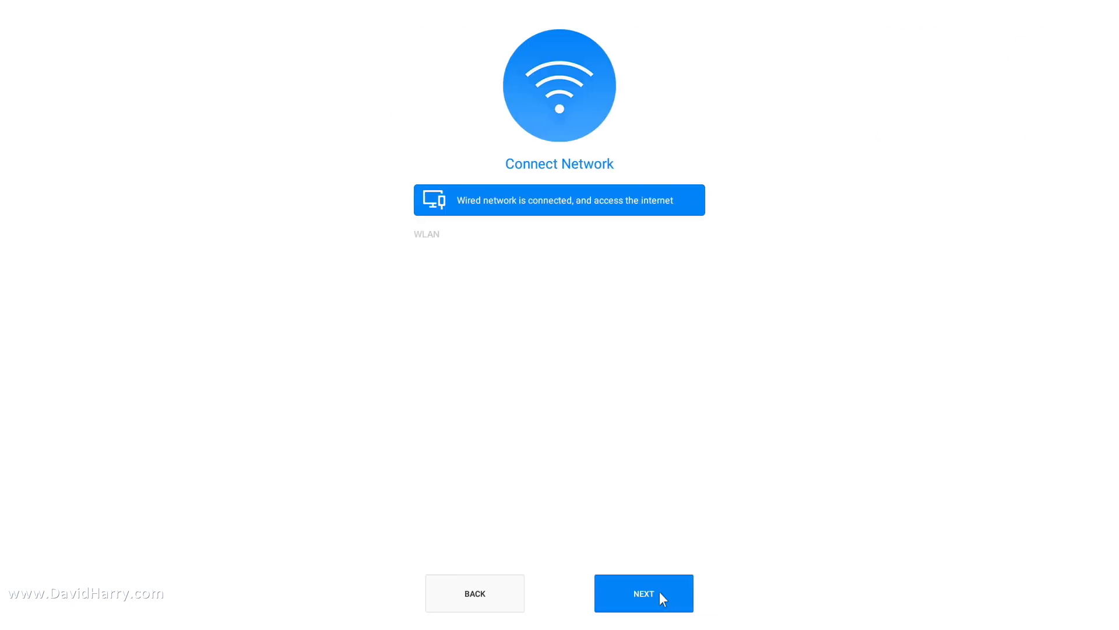
{"action": "mouse_move", "coordinate": [466, 219]}
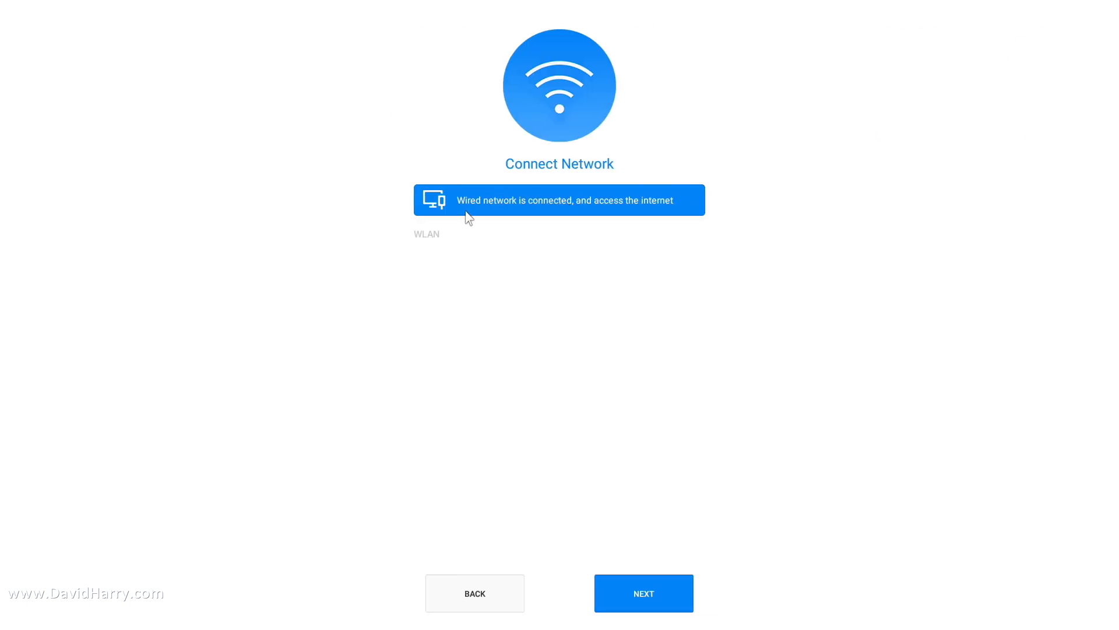
{"action": "mouse_move", "coordinate": [602, 236]}
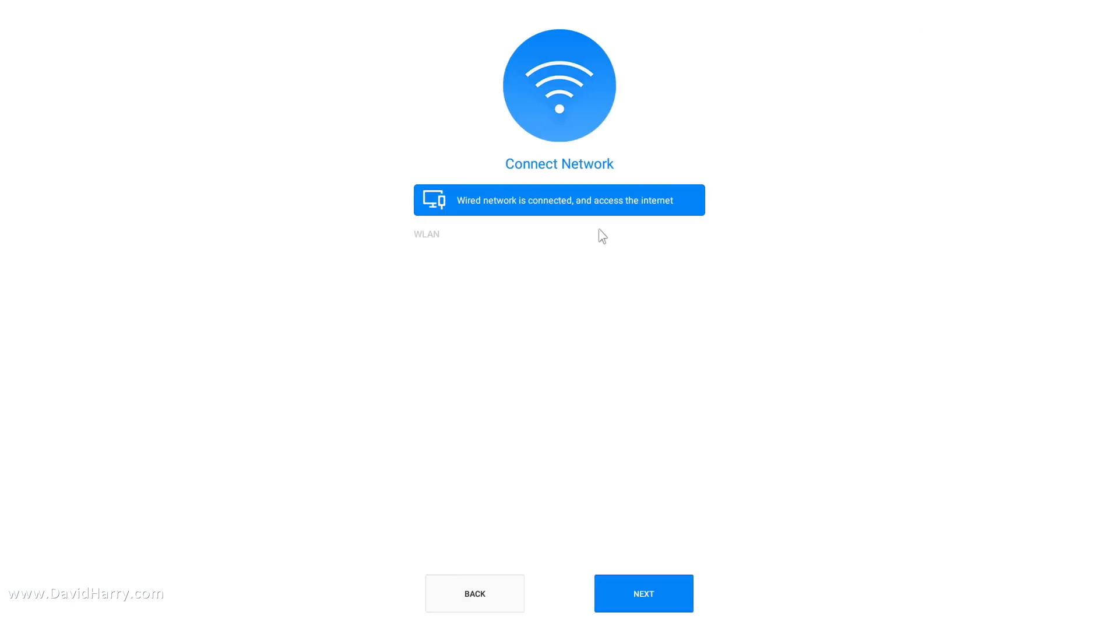
{"action": "mouse_move", "coordinate": [619, 291]}
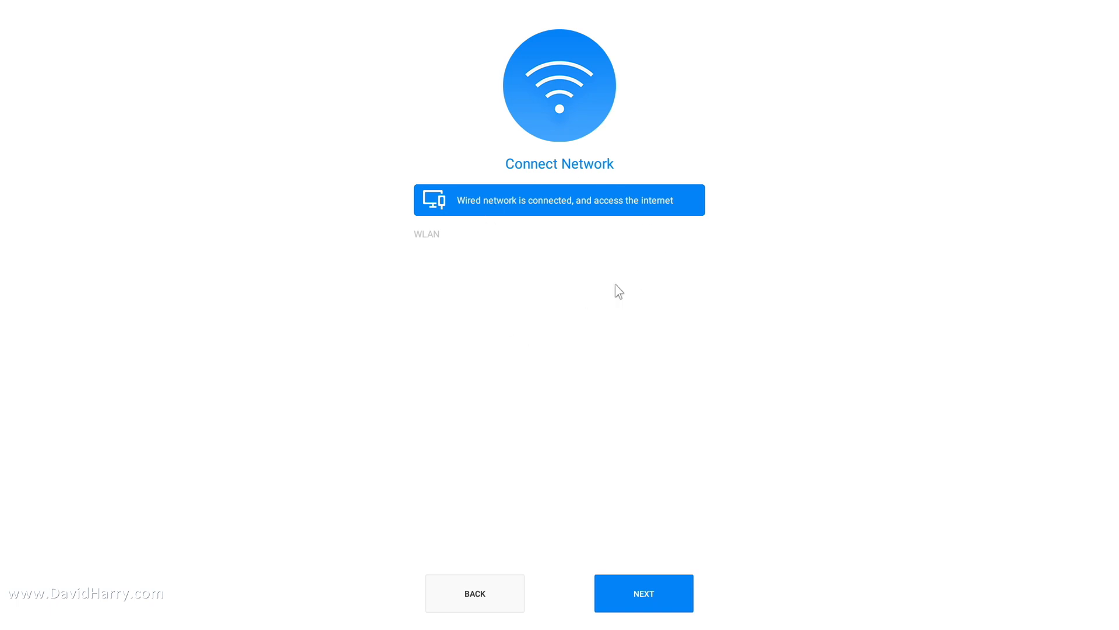
{"action": "mouse_move", "coordinate": [581, 225]}
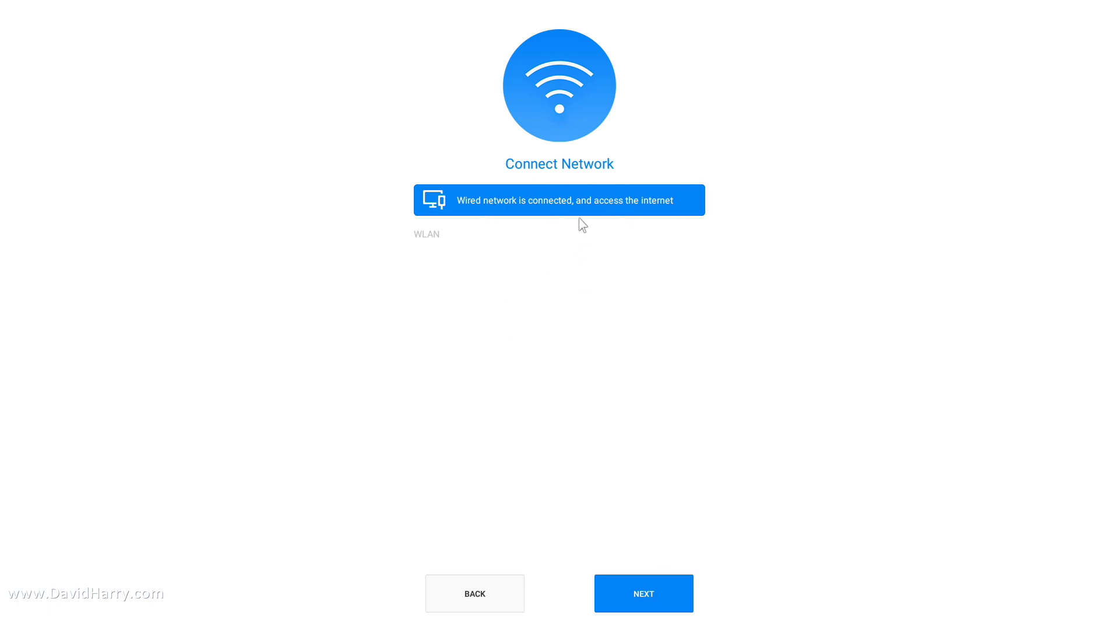
{"action": "mouse_move", "coordinate": [556, 300]}
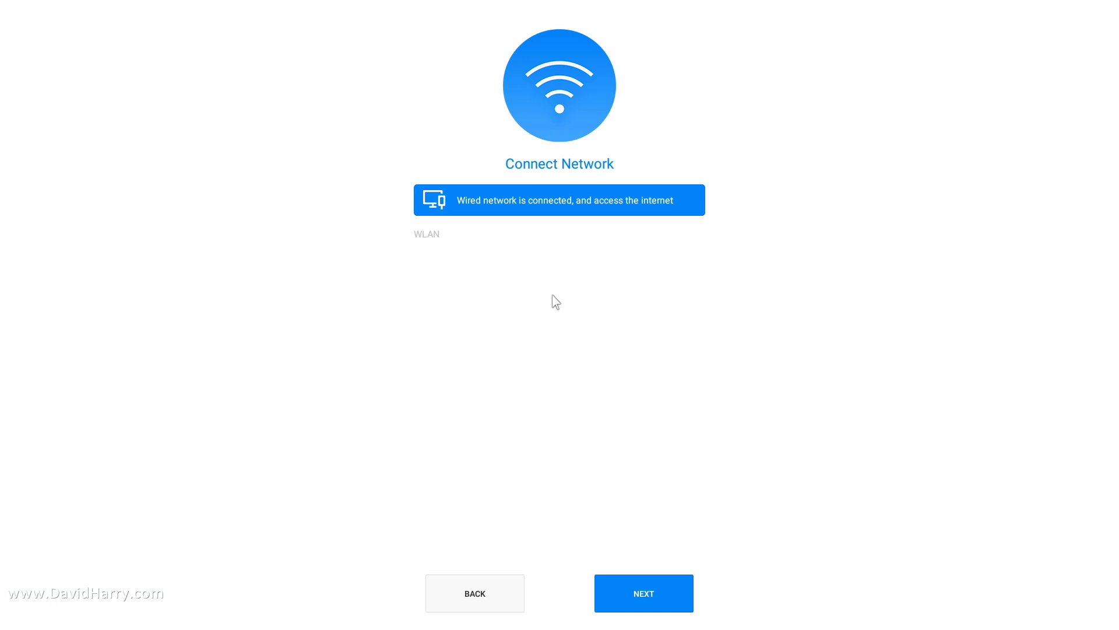
{"action": "mouse_move", "coordinate": [469, 306]}
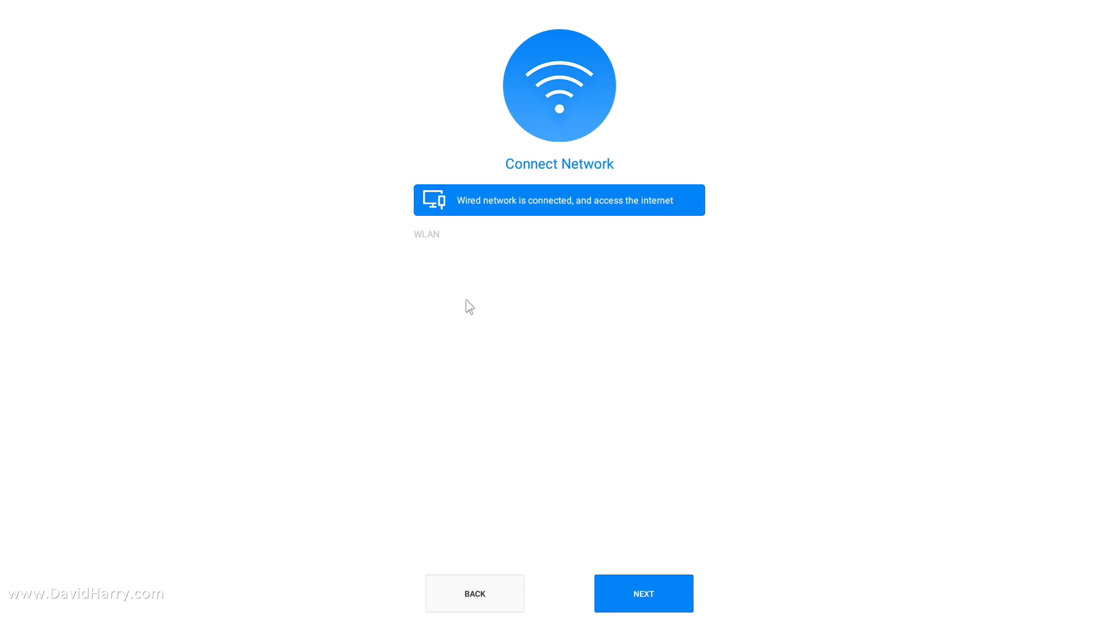
{"action": "mouse_move", "coordinate": [669, 605]}
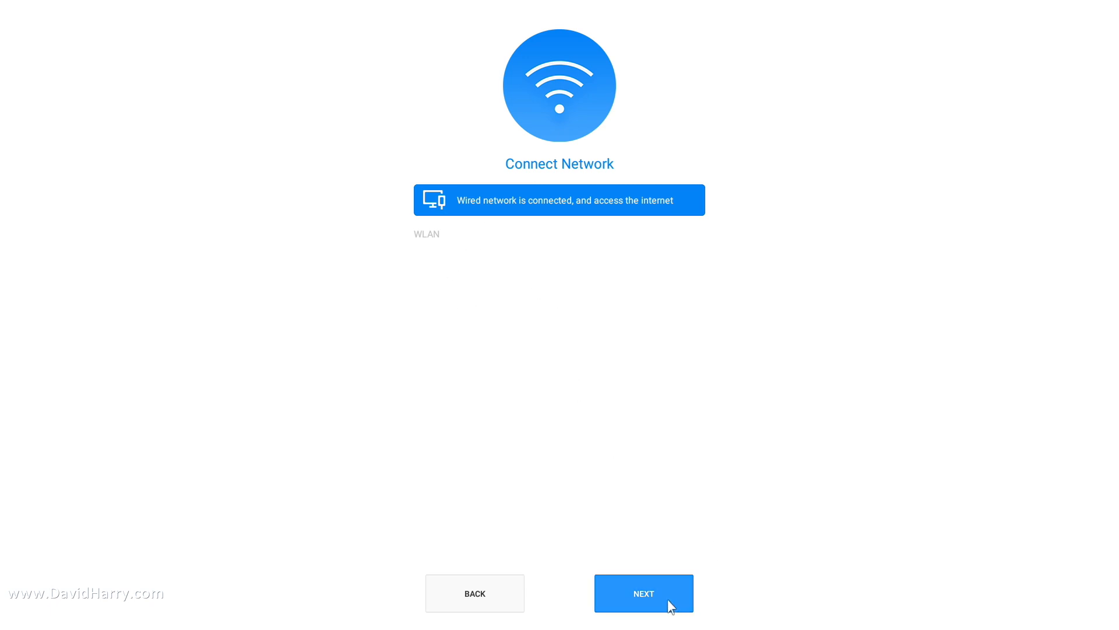
{"action": "left_click", "coordinate": [644, 593]}
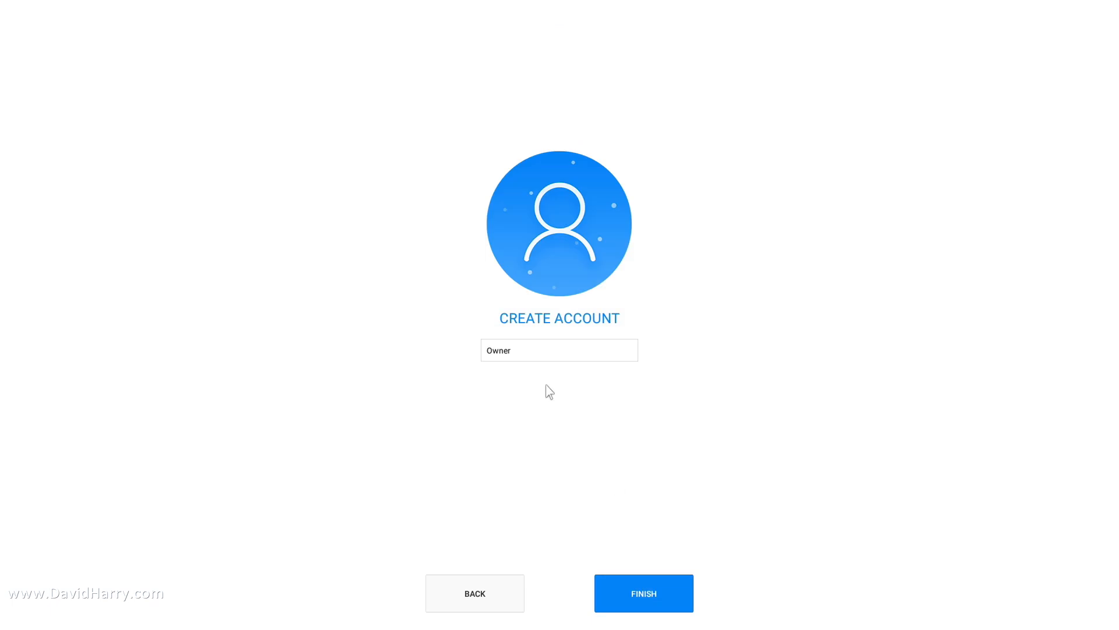
{"action": "mouse_move", "coordinate": [678, 367]}
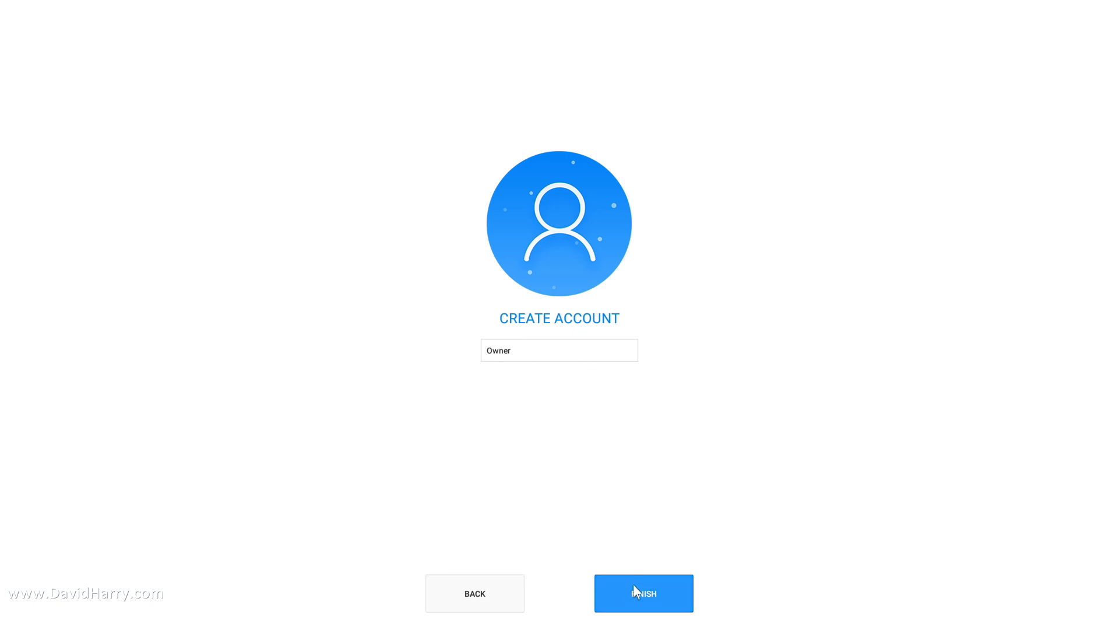
Finish the Owner account creation to land on the Phoenix desktop
{"action": "left_click", "coordinate": [644, 593]}
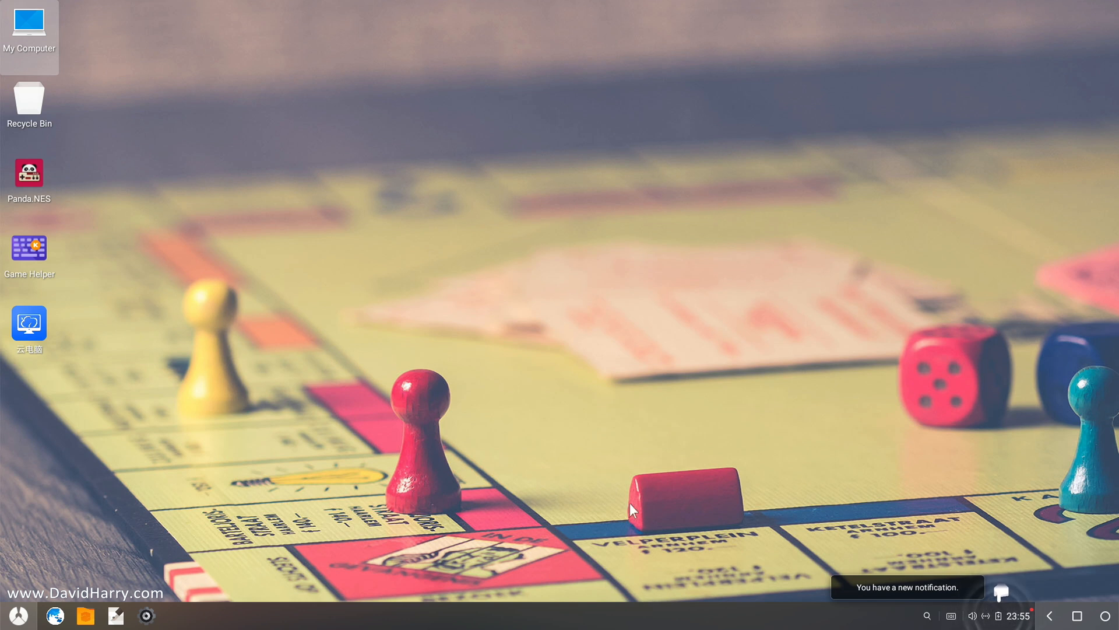
{"action": "mouse_move", "coordinate": [524, 229]}
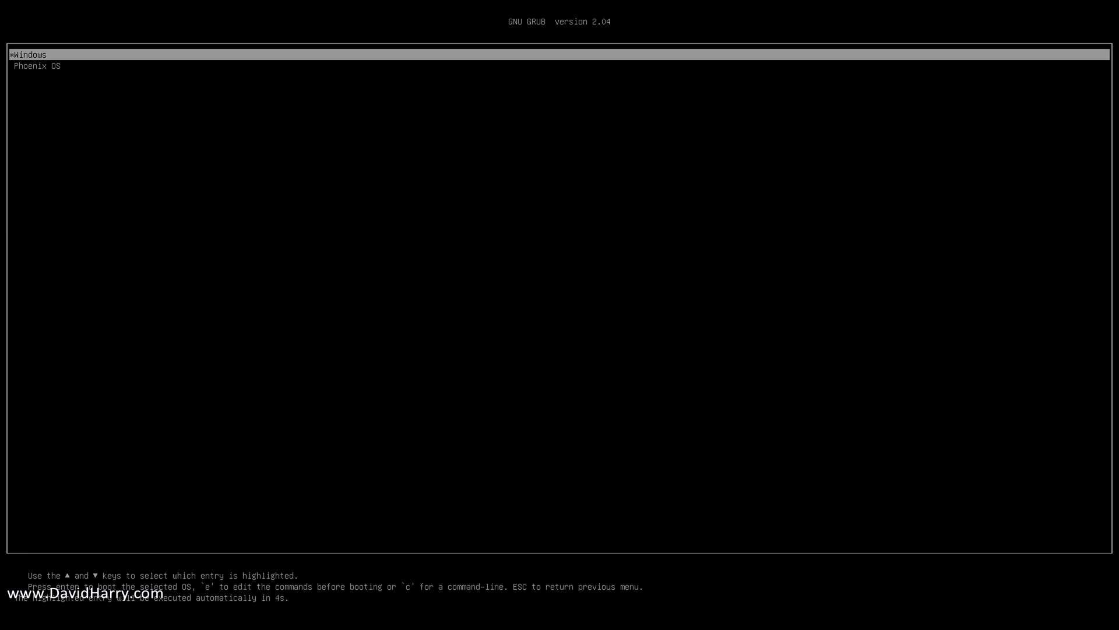
Boot the highlighted Windows entry from the GRUB menu
{"action": "key", "text": "enter"}
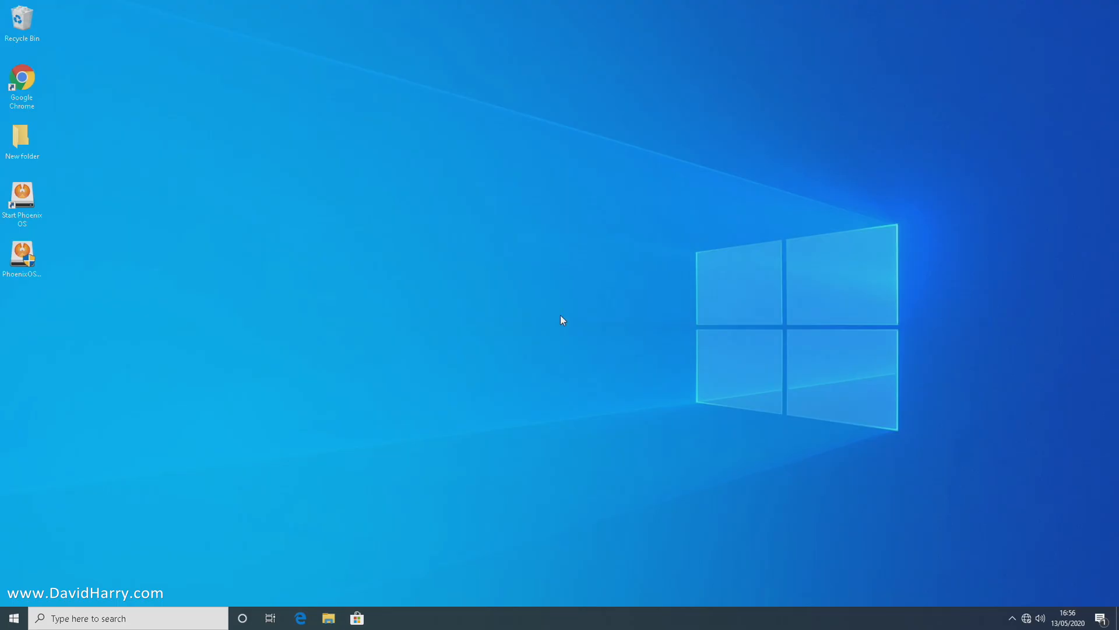
{"action": "mouse_move", "coordinate": [52, 538]}
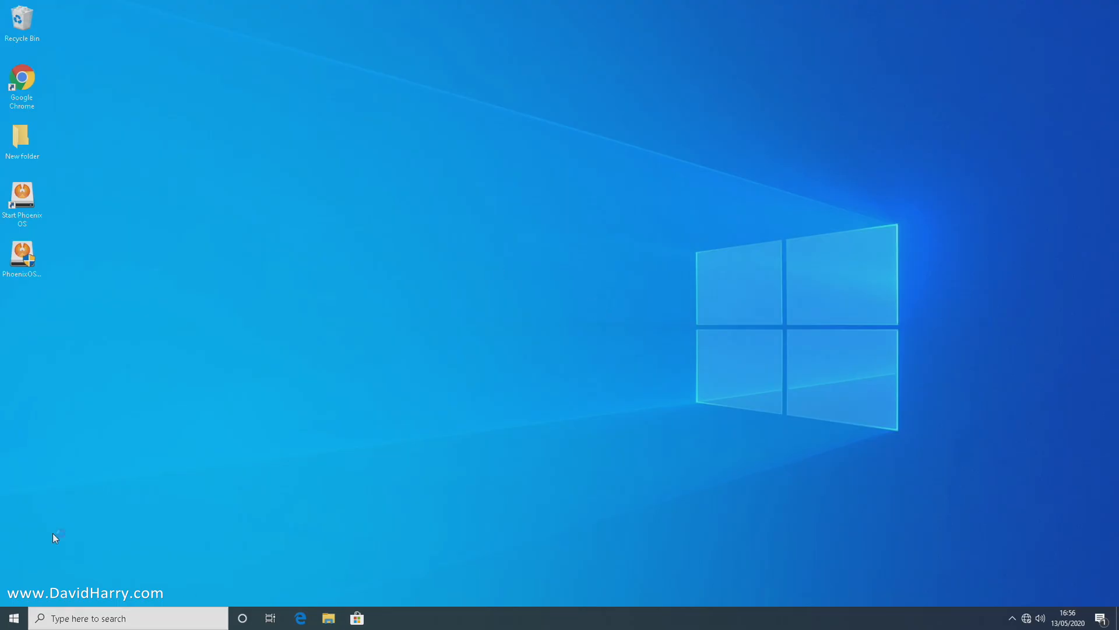
Restart Windows 10 and highlight Phoenix OS in the GRUB menu
{"action": "left_click", "coordinate": [12, 618]}
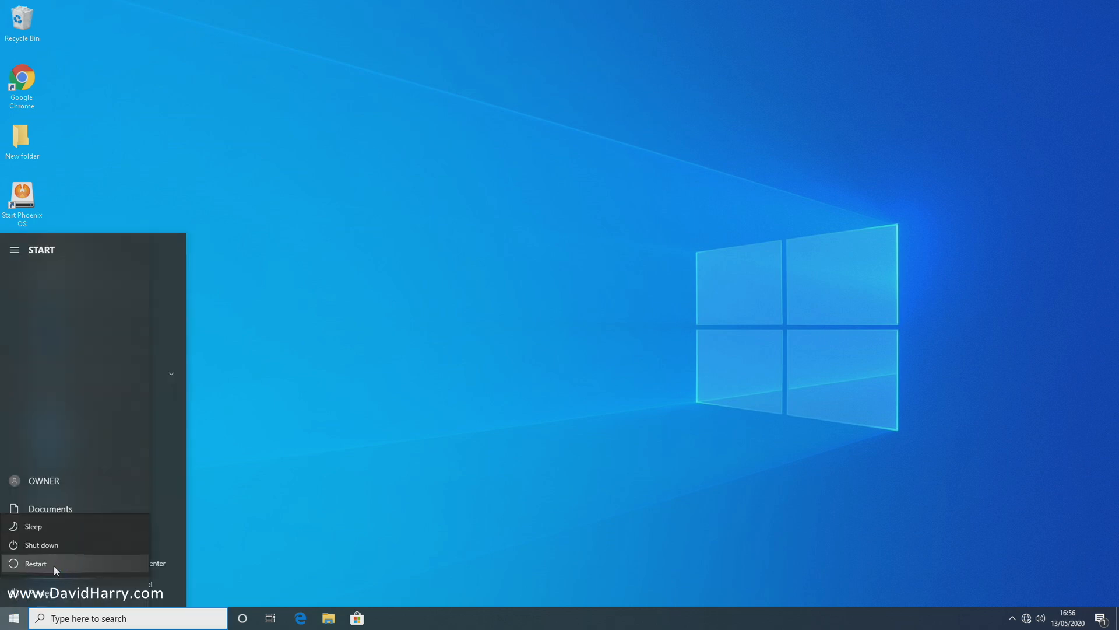
{"action": "left_click", "coordinate": [35, 563]}
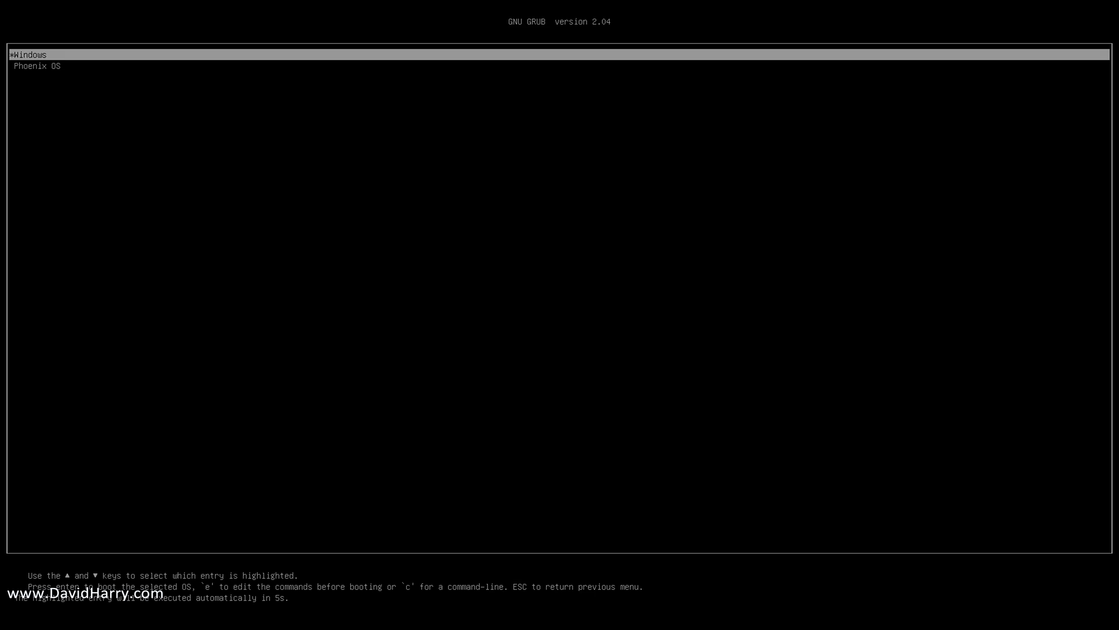
{"action": "key", "text": "Down"}
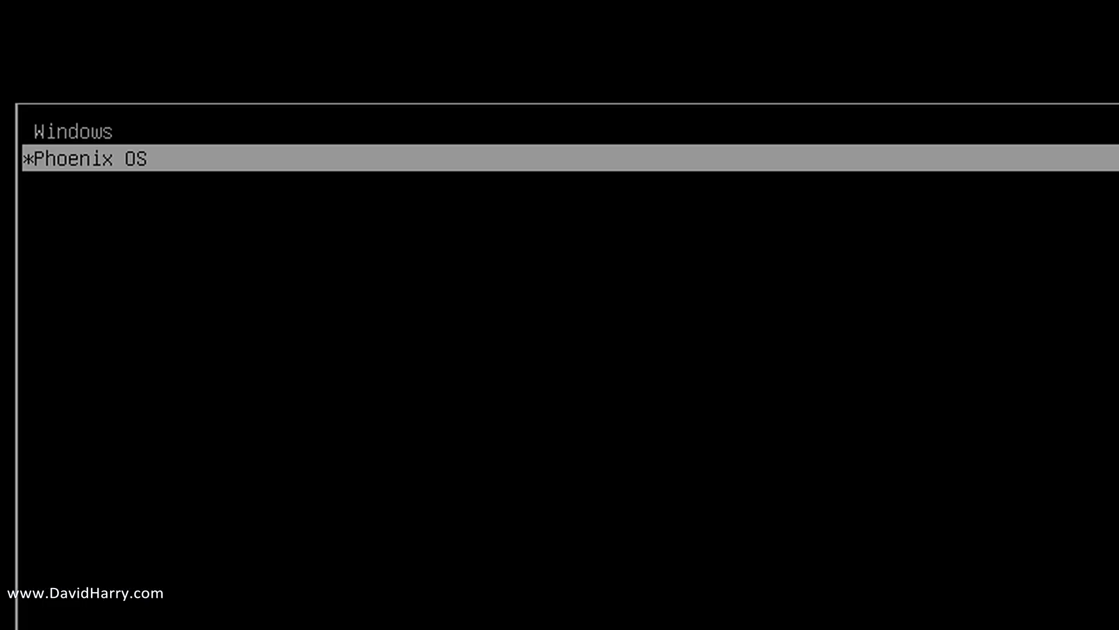